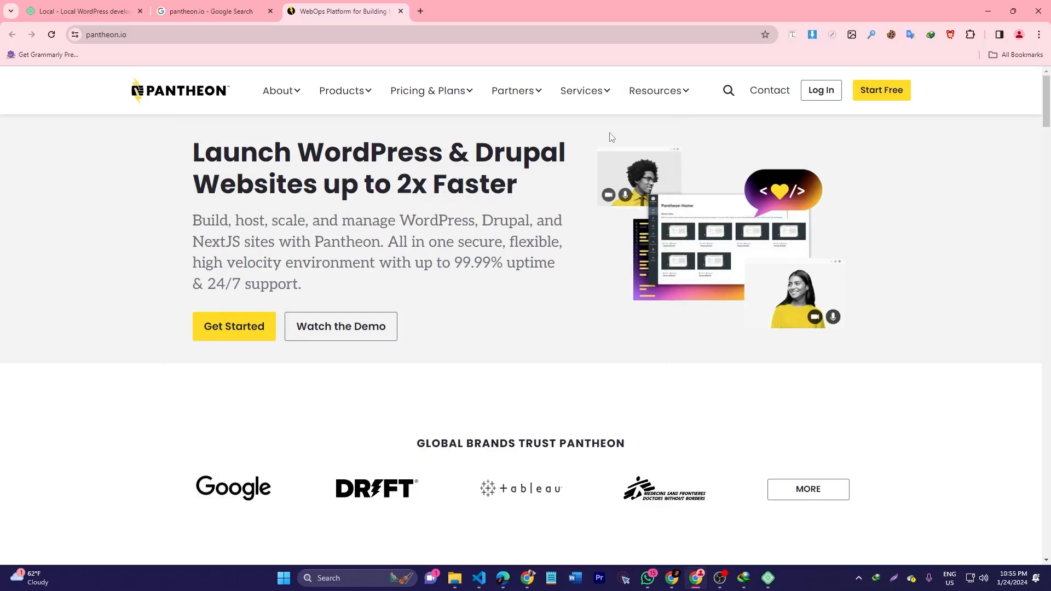
pyautogui.moveTo(172, 559)
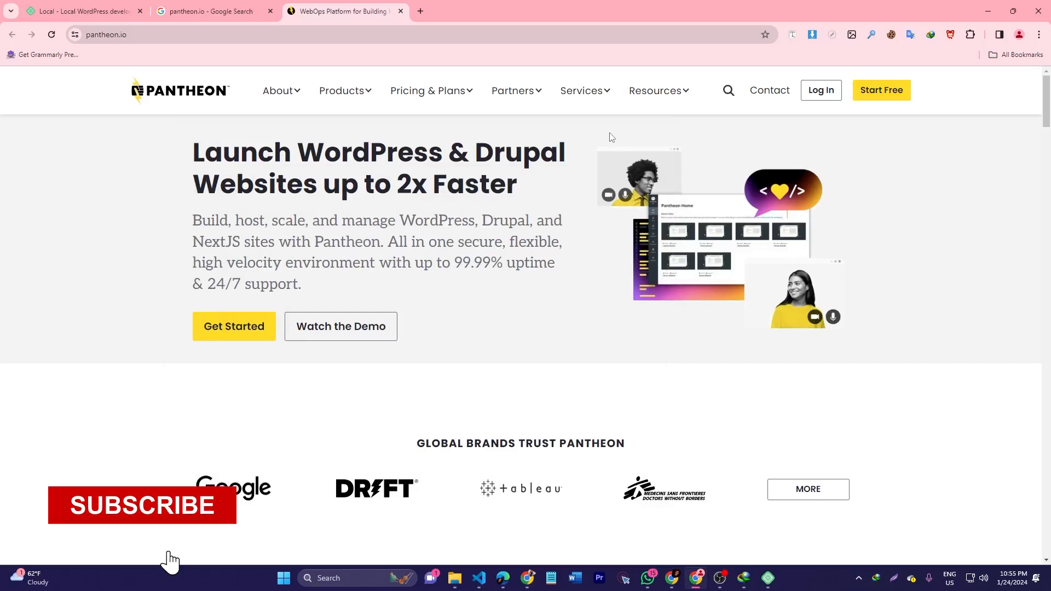
# Step: Bring the localwp.com tab forward in Chrome and return to Local's running w3army site
pyautogui.click(141, 506)
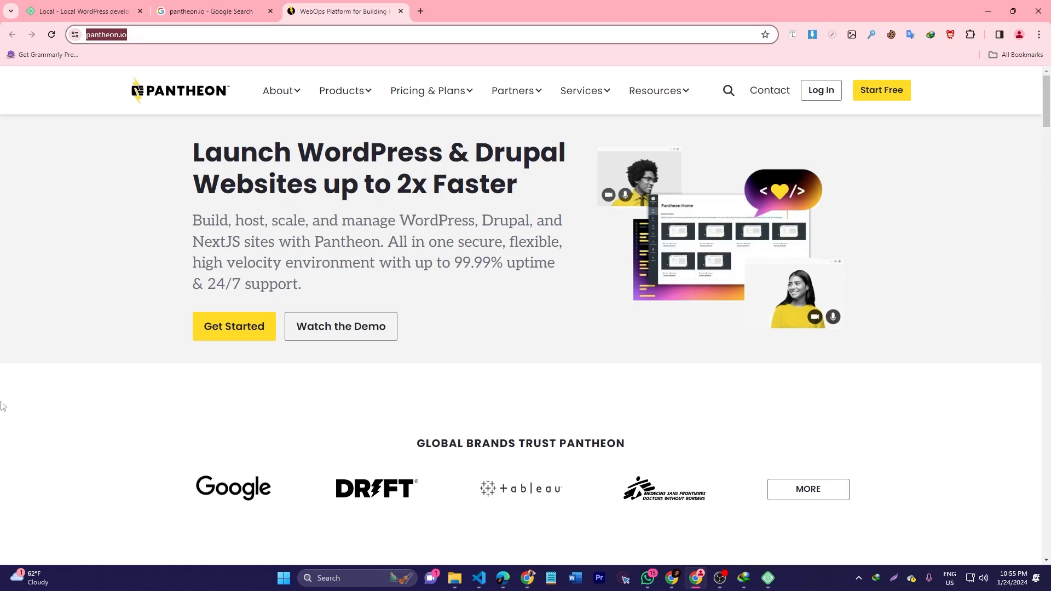
pyautogui.moveTo(106, 373)
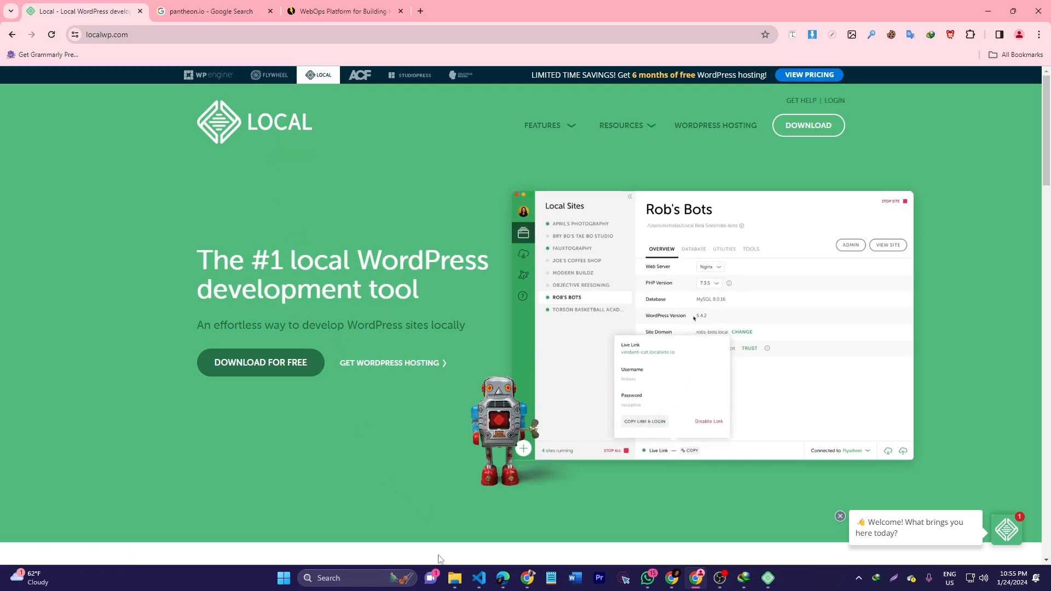
pyautogui.click(693, 250)
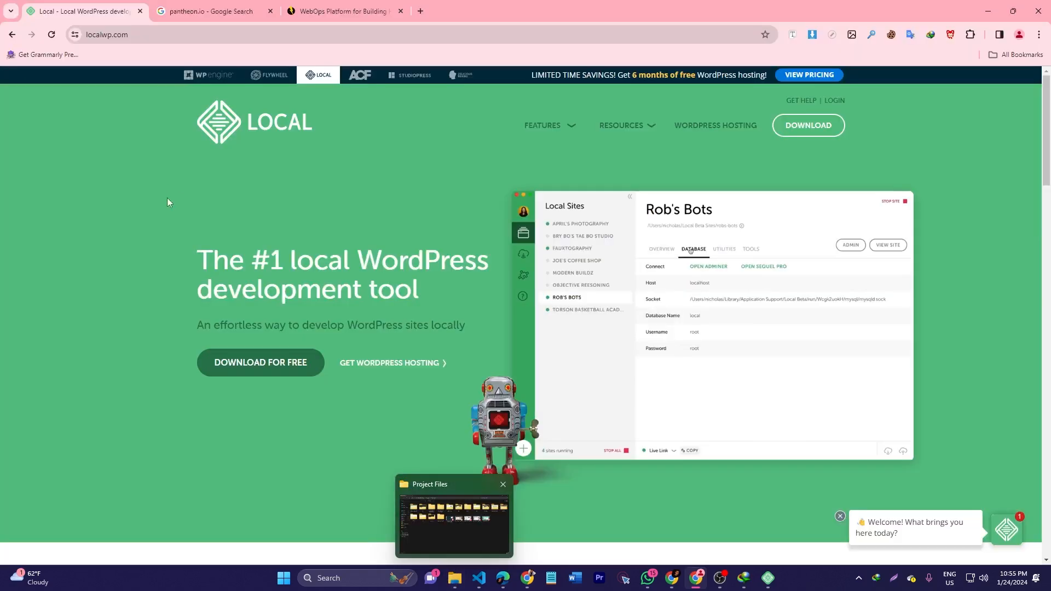
pyautogui.click(724, 252)
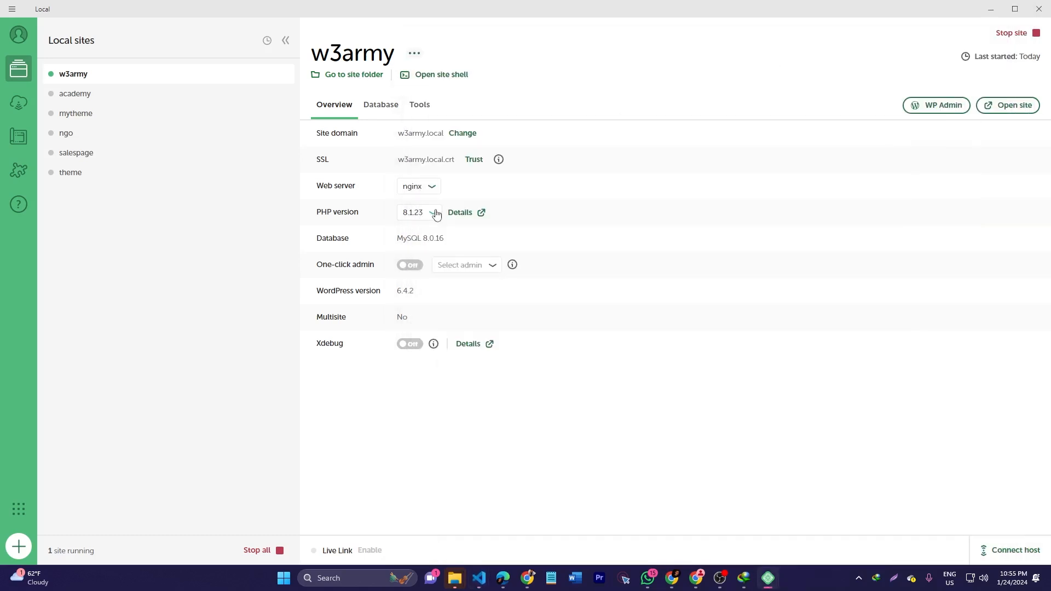
pyautogui.moveTo(358, 240)
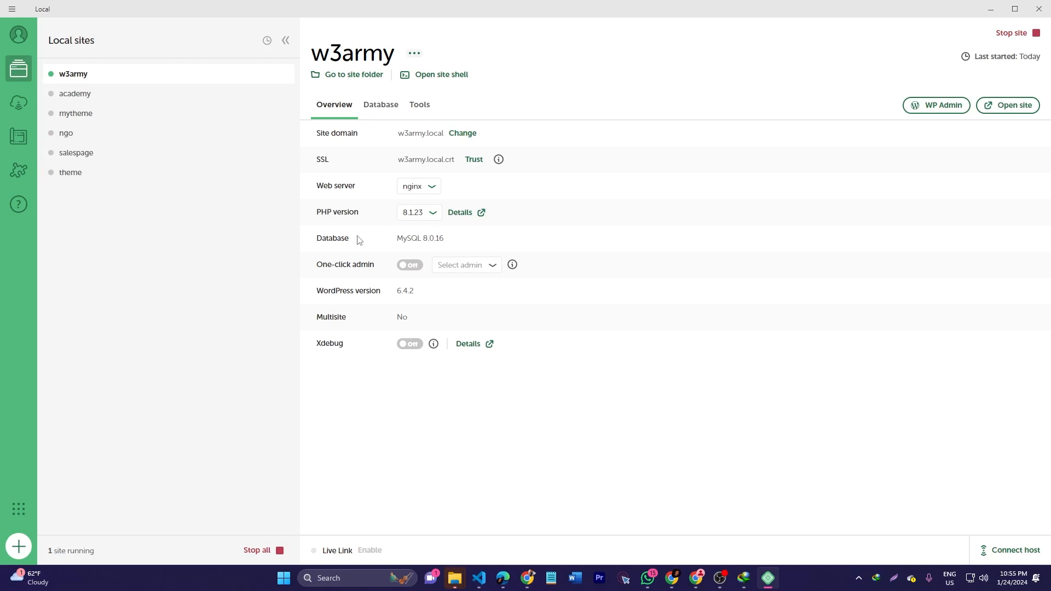
pyautogui.moveTo(349, 241)
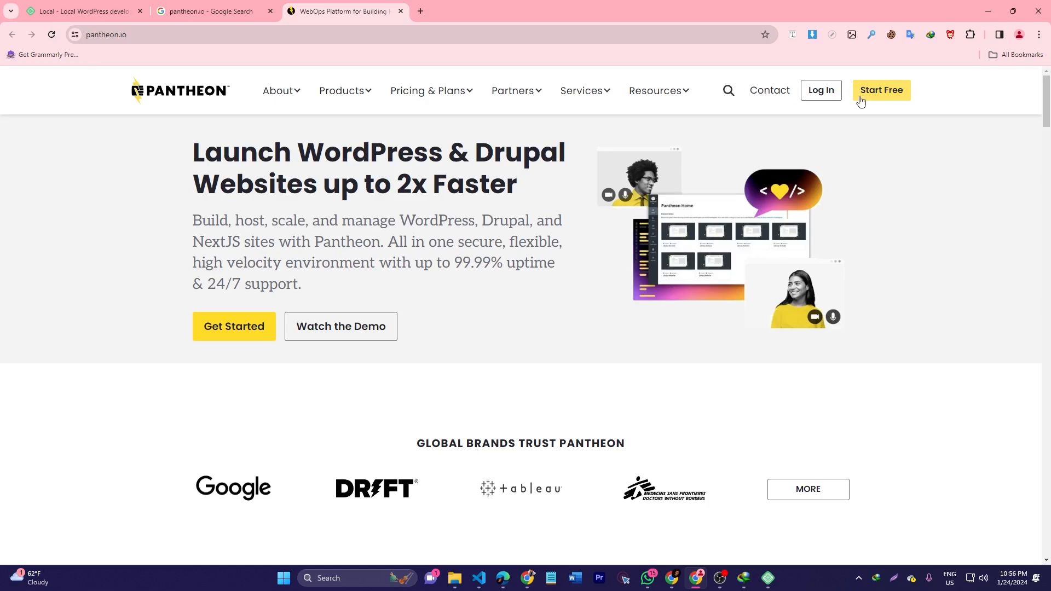
pyautogui.moveTo(166, 111)
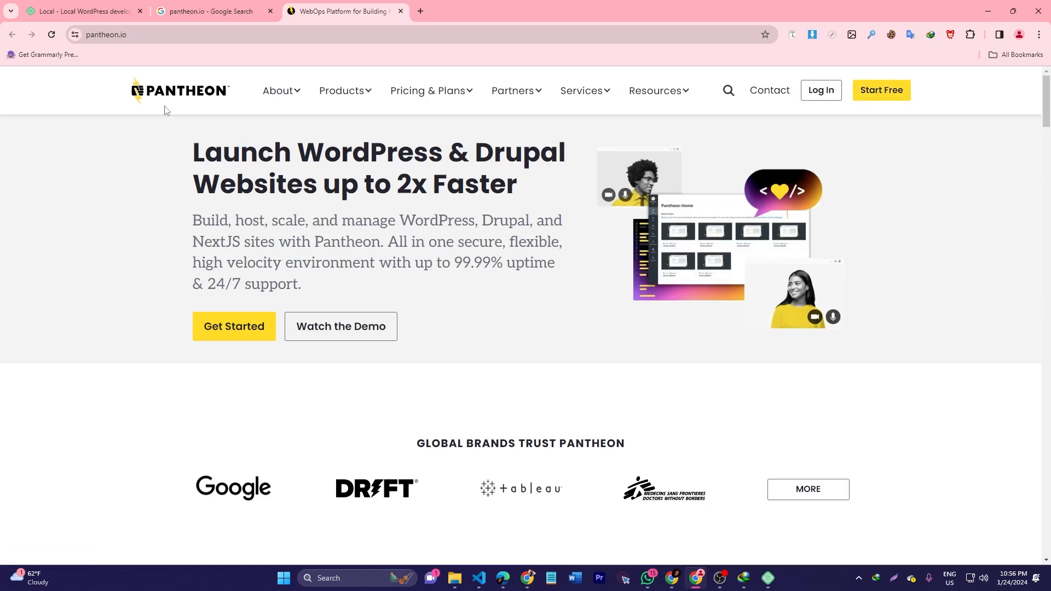
pyautogui.moveTo(952, 68)
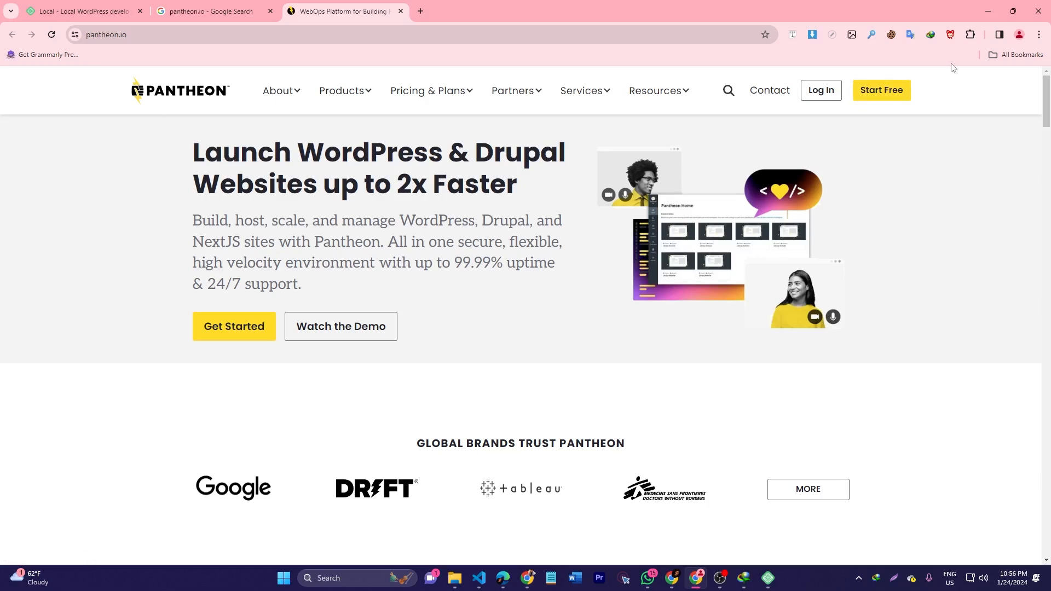
pyautogui.moveTo(881, 89)
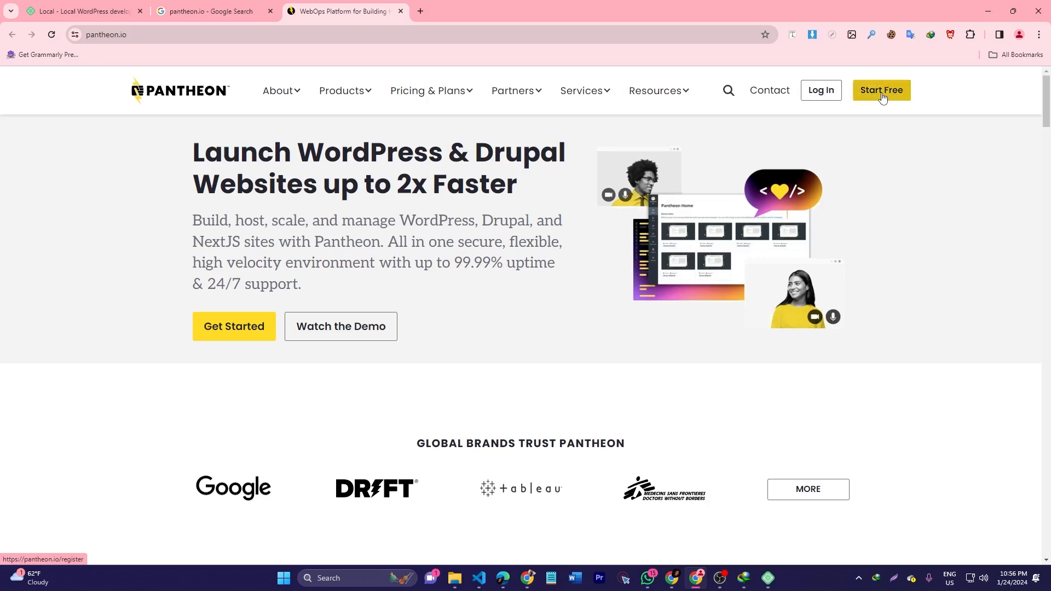
# Step: Start Free on pantheon.io to reach the Create an Account page, then add a blank tab
pyautogui.click(880, 90)
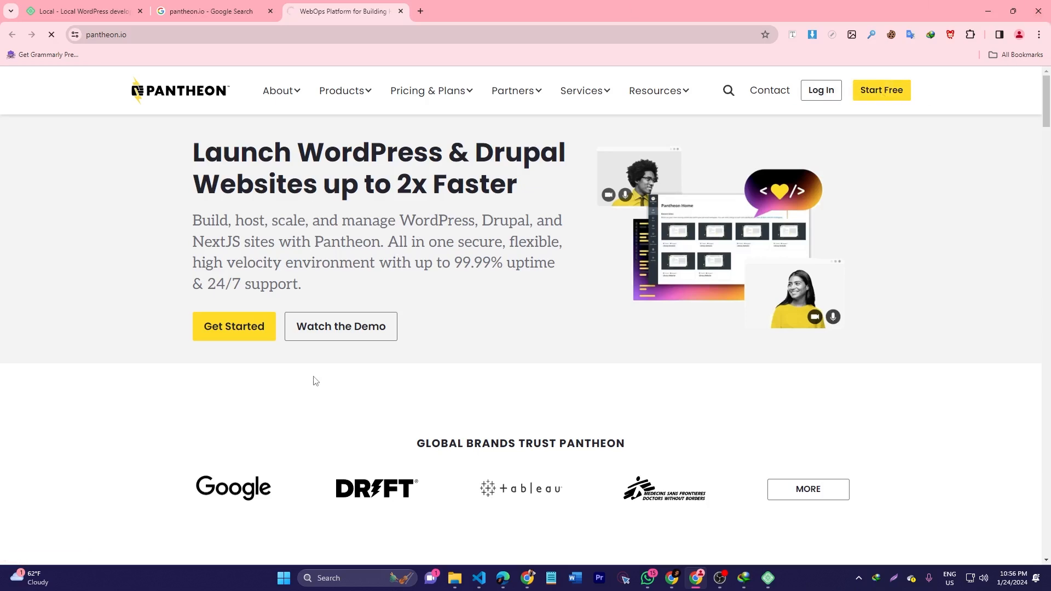
pyautogui.click(420, 11)
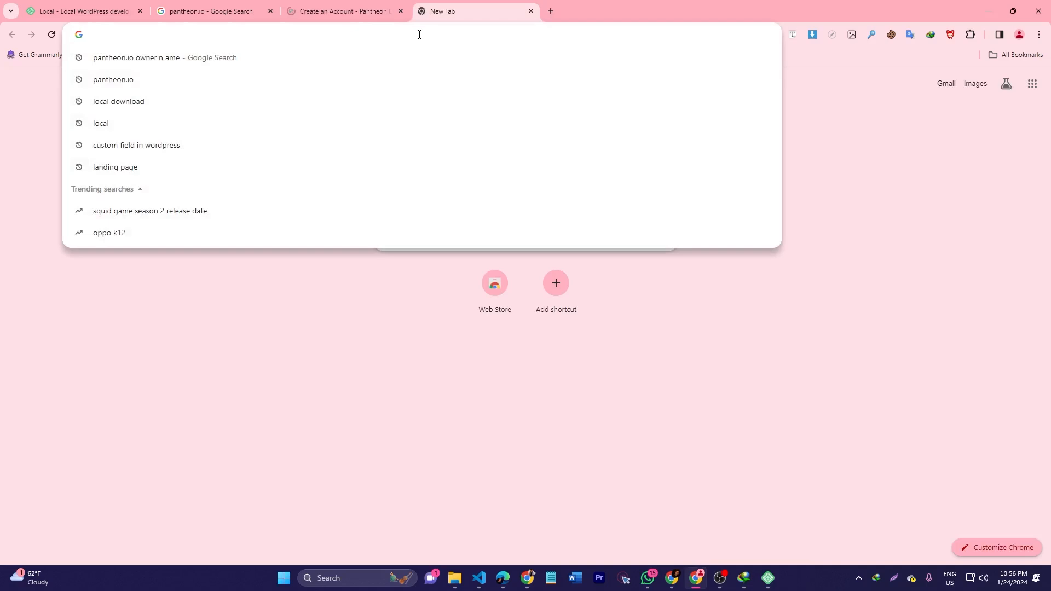
# Step: Search 'temporary mail', get a disposable address on temp-mail.org and return to Pantheon
pyautogui.write('temporary')
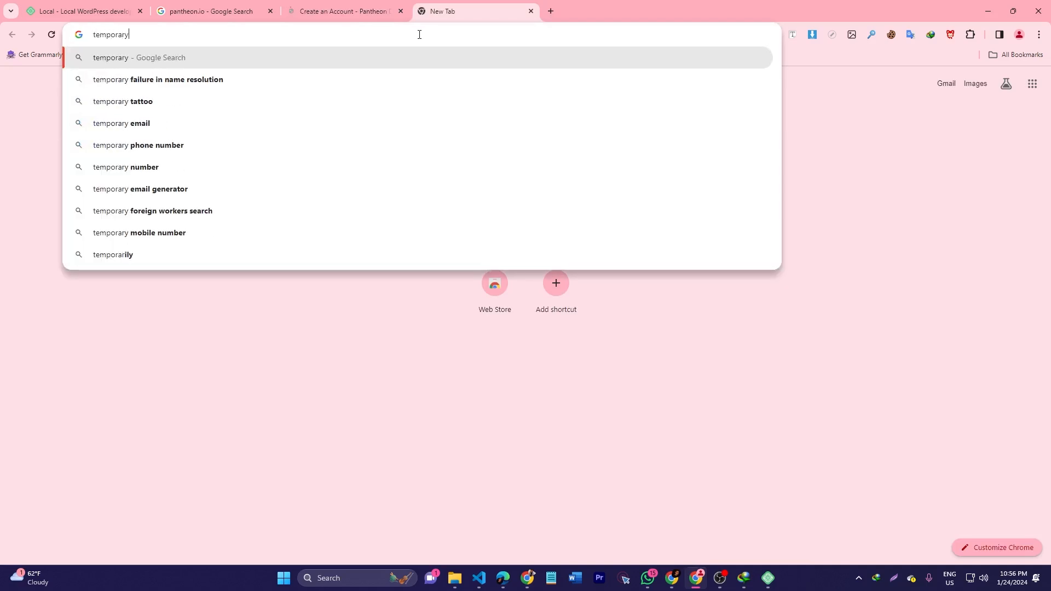
pyautogui.write('mail')
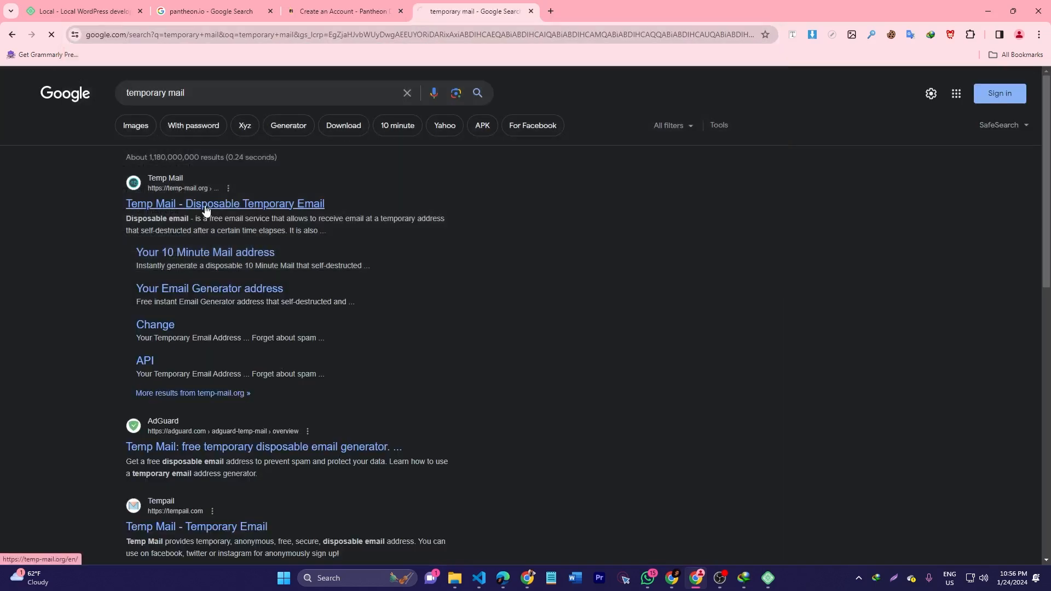
pyautogui.click(224, 204)
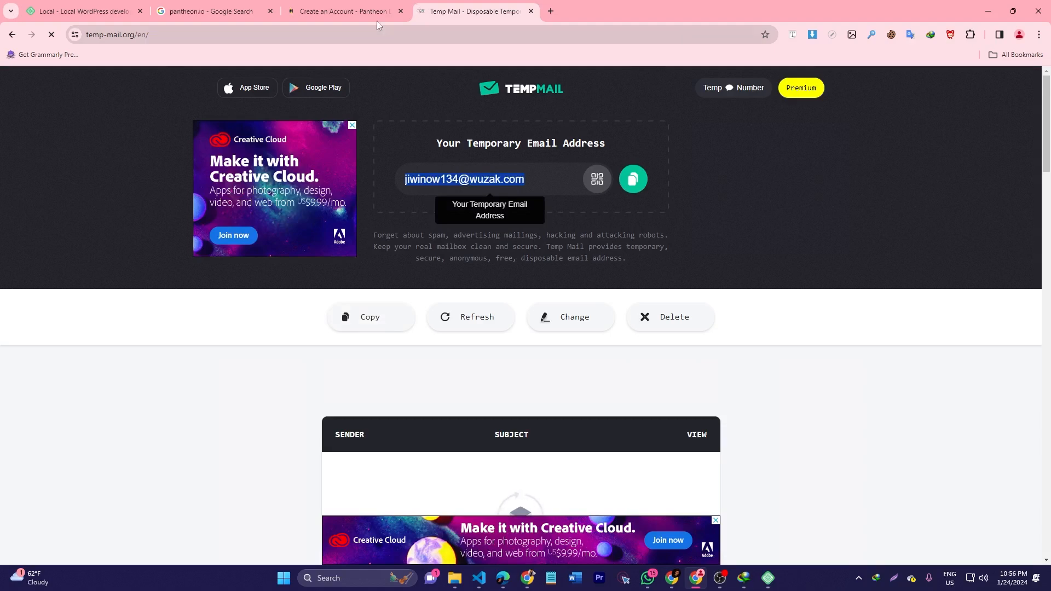
pyautogui.click(344, 11)
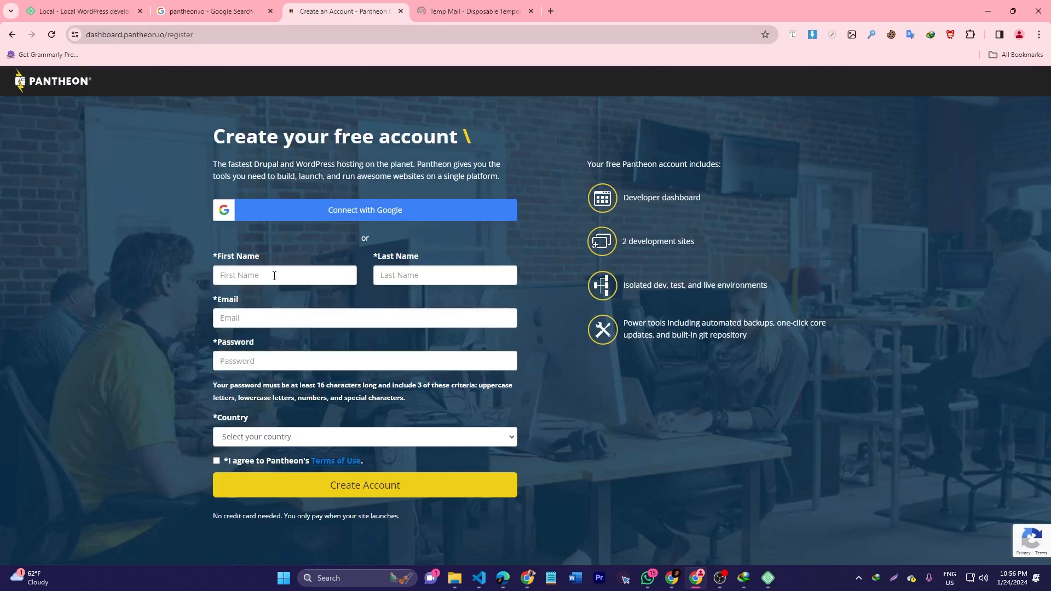
pyautogui.click(285, 275)
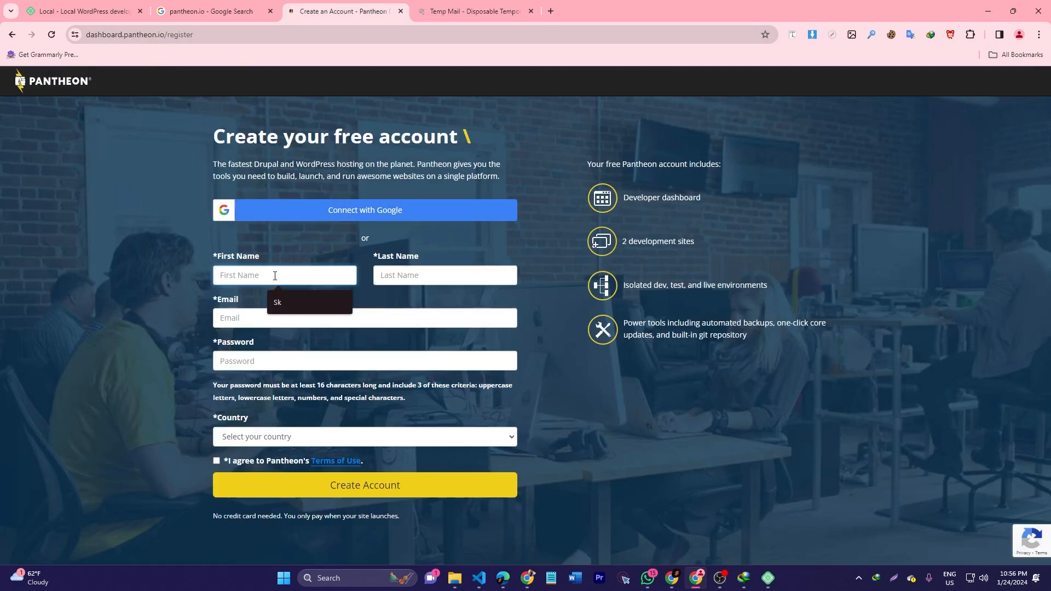
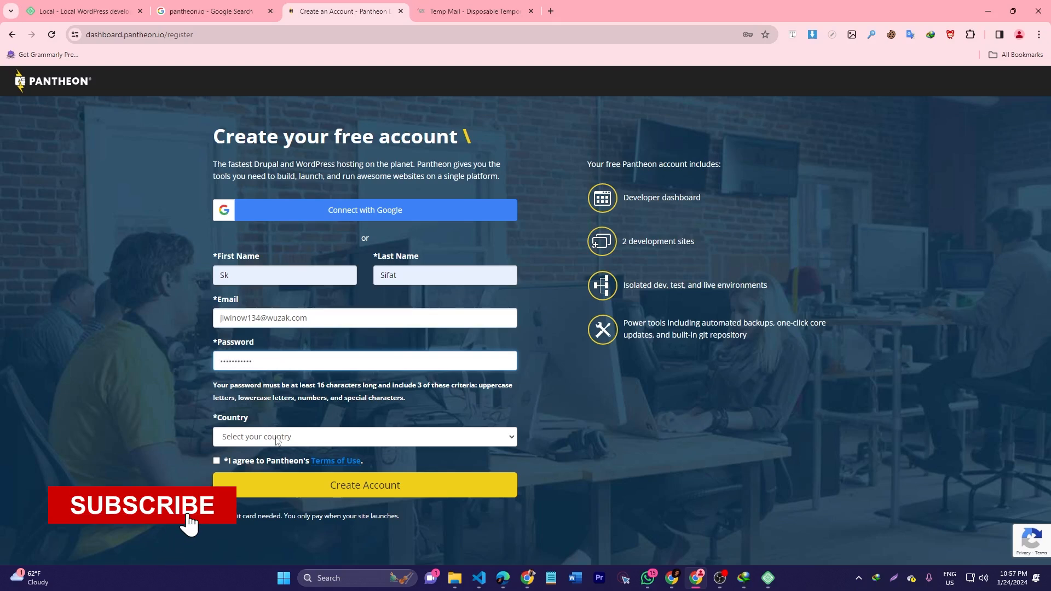
# Step: Choose Bangladesh, accept the Terms and marketing opt-in, and submit Create Account
pyautogui.click(364, 437)
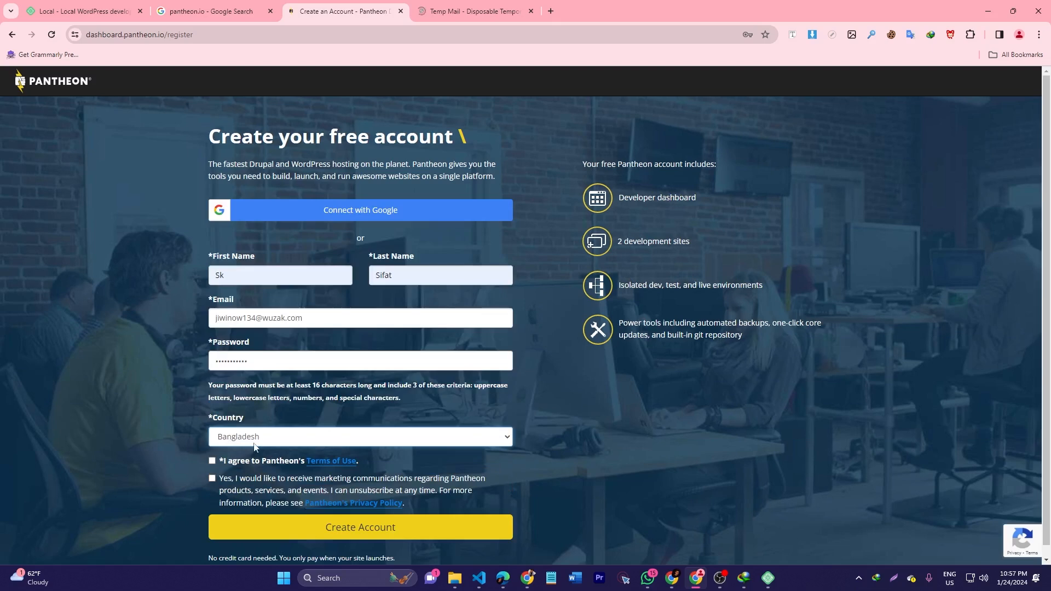
pyautogui.click(211, 461)
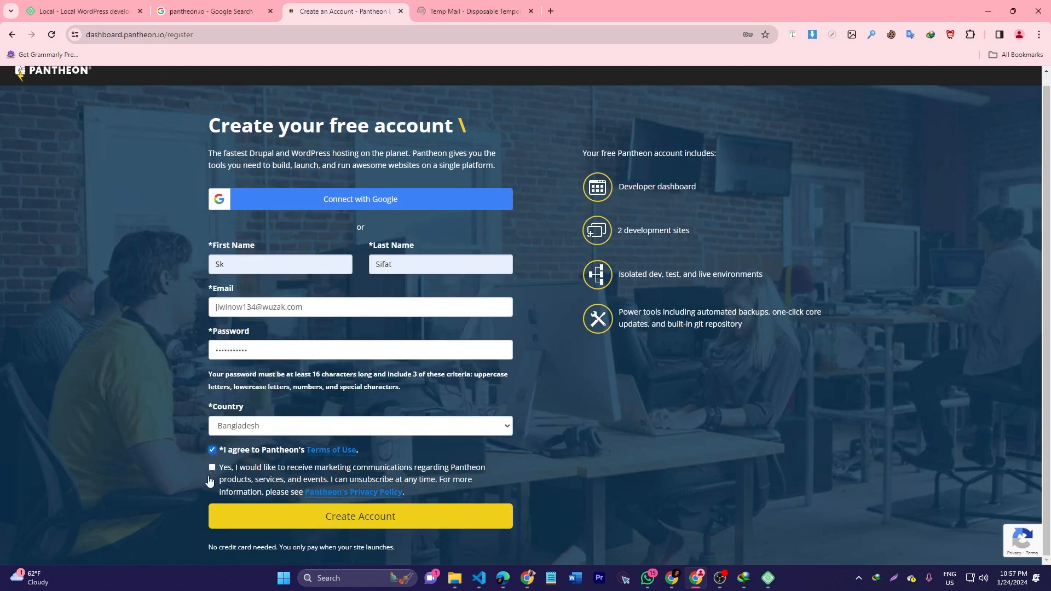
pyautogui.click(212, 467)
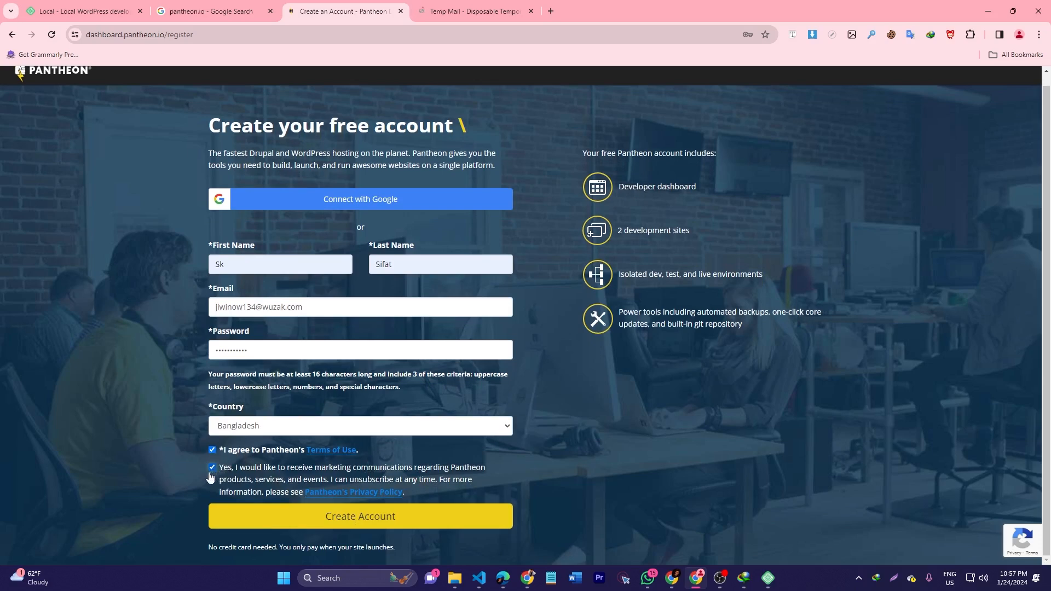
pyautogui.moveTo(217, 238)
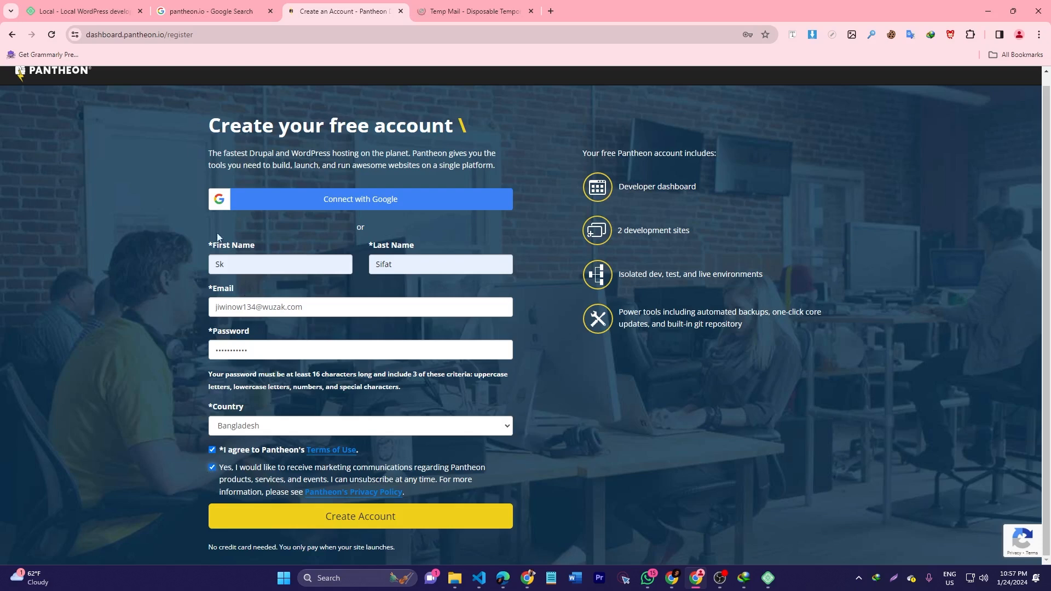
pyautogui.moveTo(75, 104)
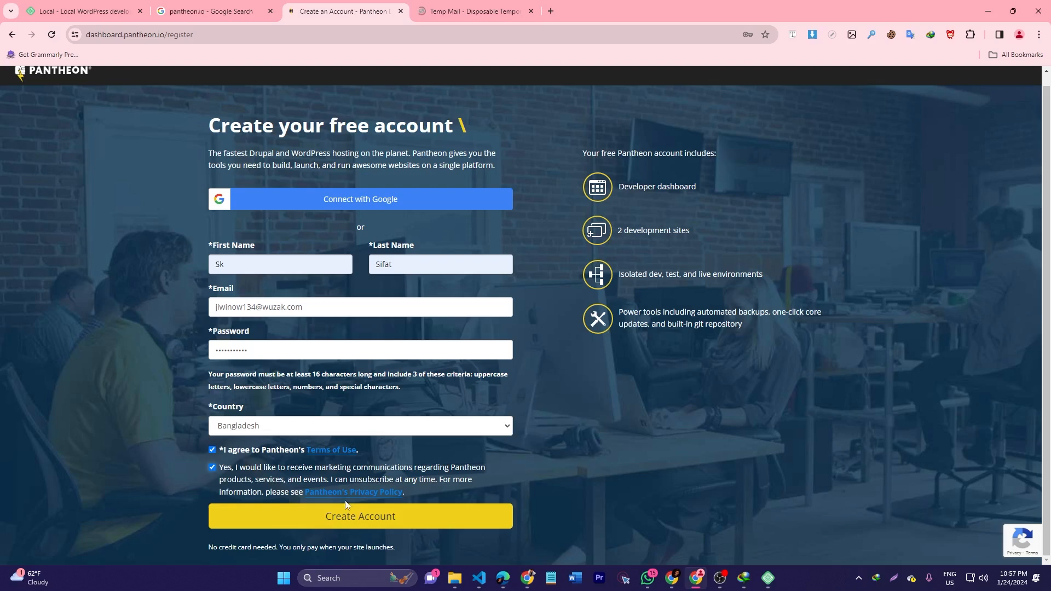
pyautogui.click(360, 515)
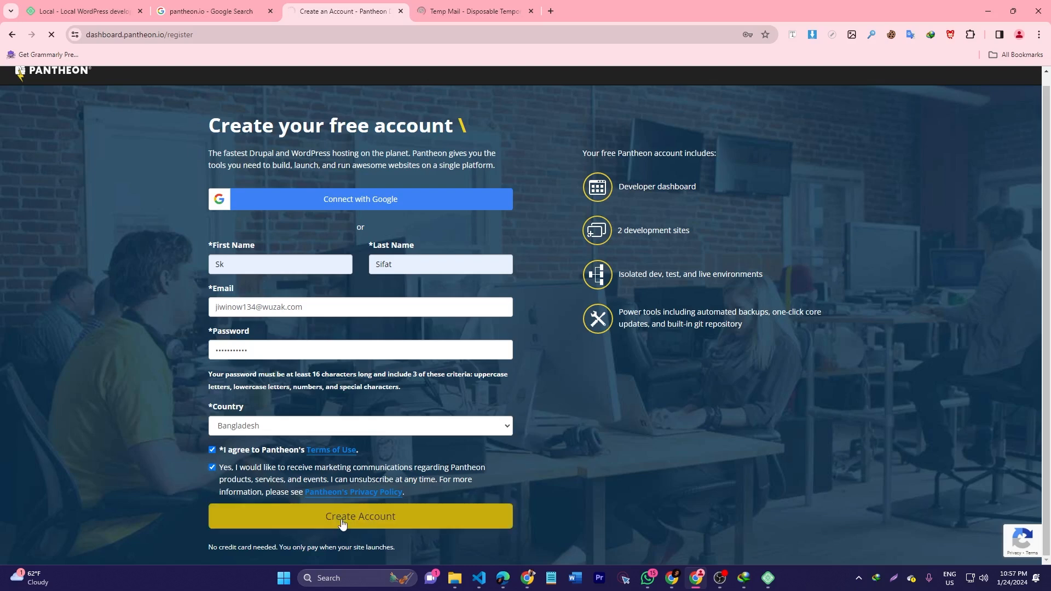
pyautogui.click(360, 515)
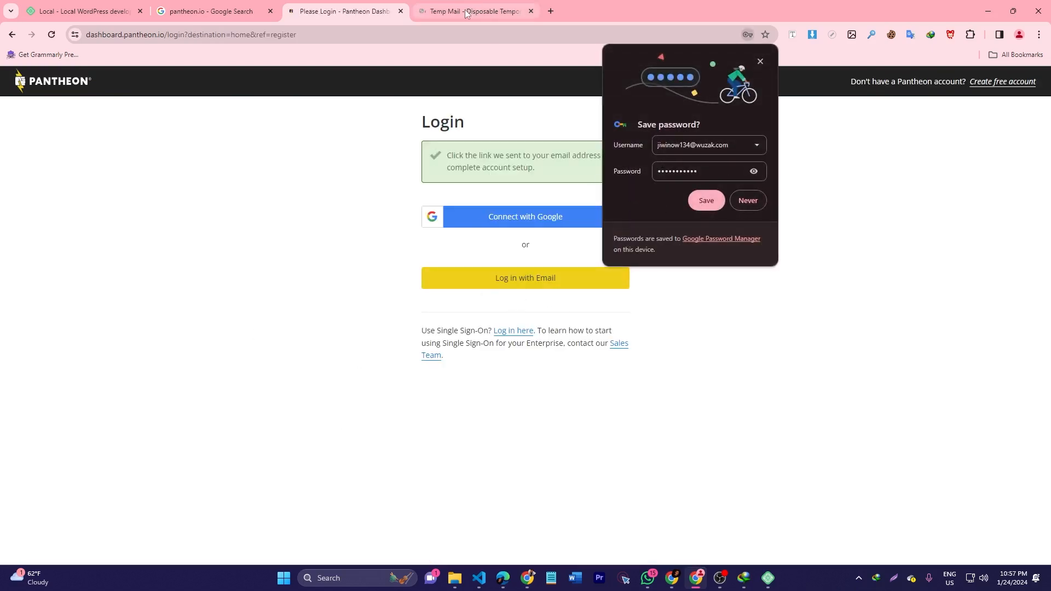
# Step: Follow the Verify Email link in the Pantheon Support message in Temp Mail
pyautogui.click(474, 11)
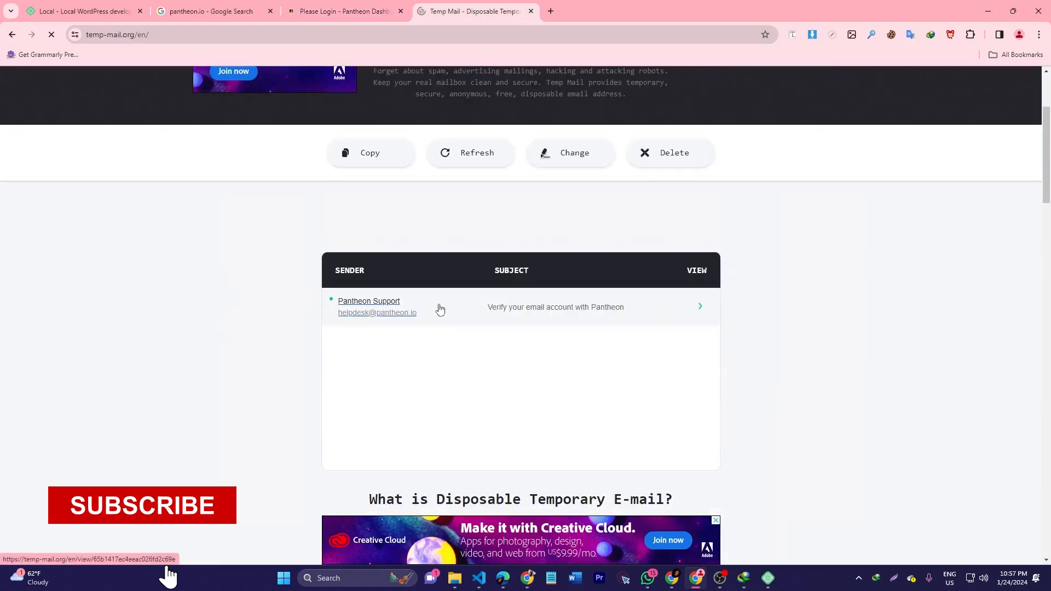
pyautogui.click(554, 307)
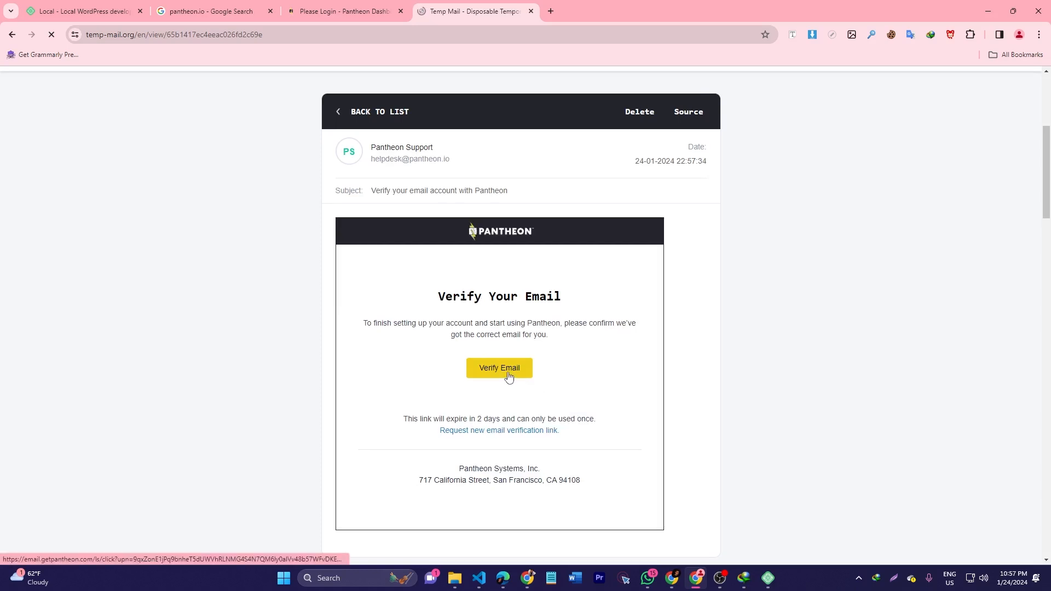
pyautogui.click(499, 368)
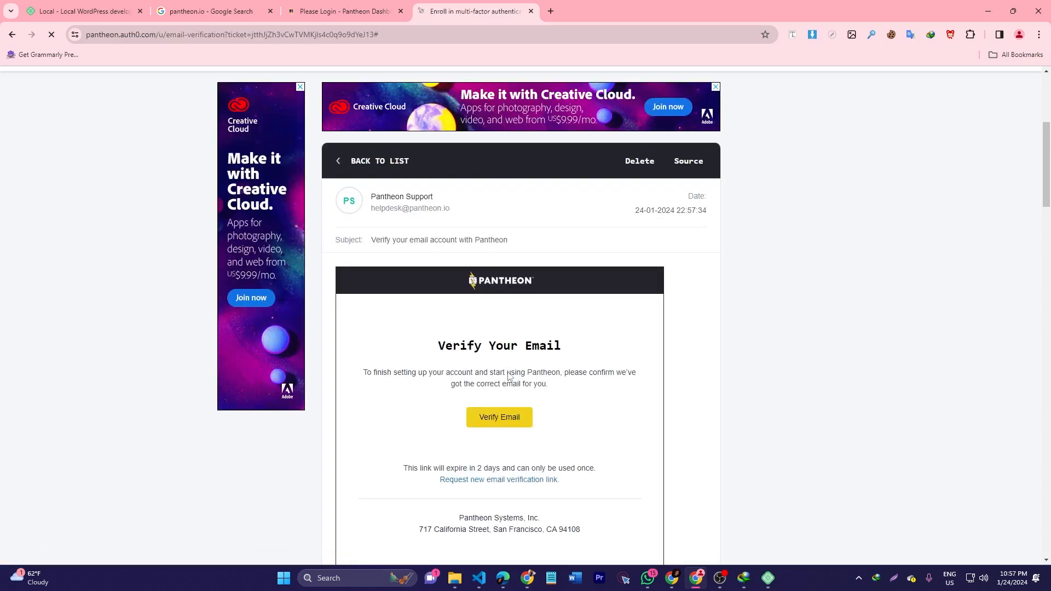
pyautogui.click(499, 417)
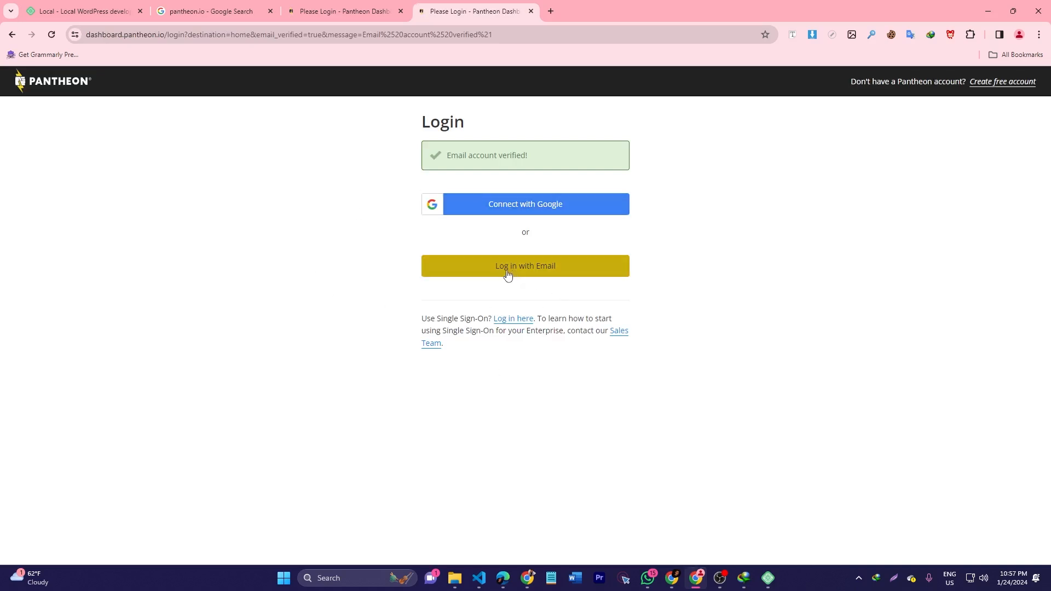
pyautogui.click(525, 265)
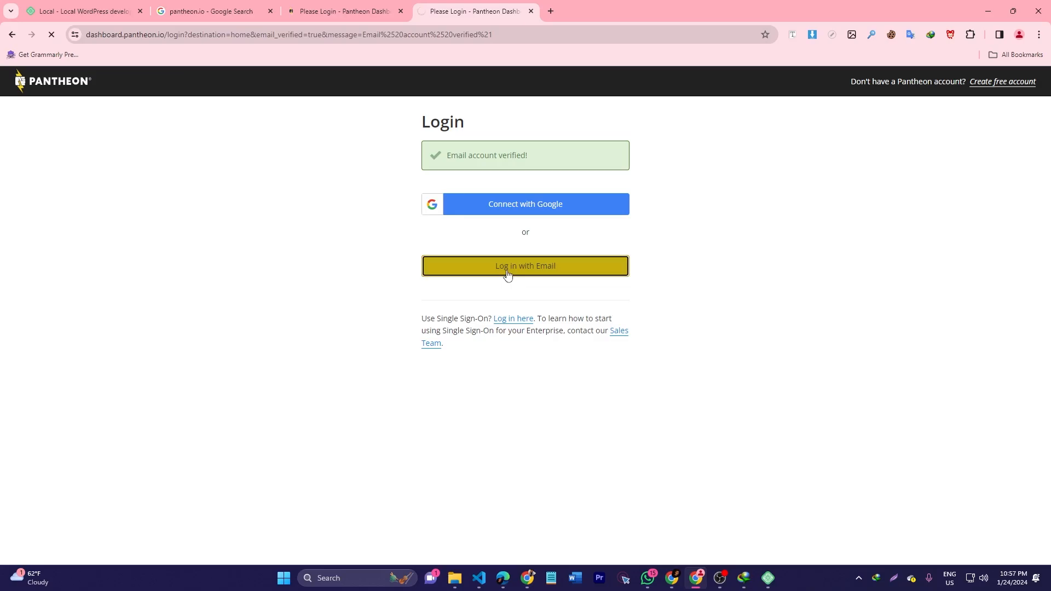
pyautogui.click(524, 265)
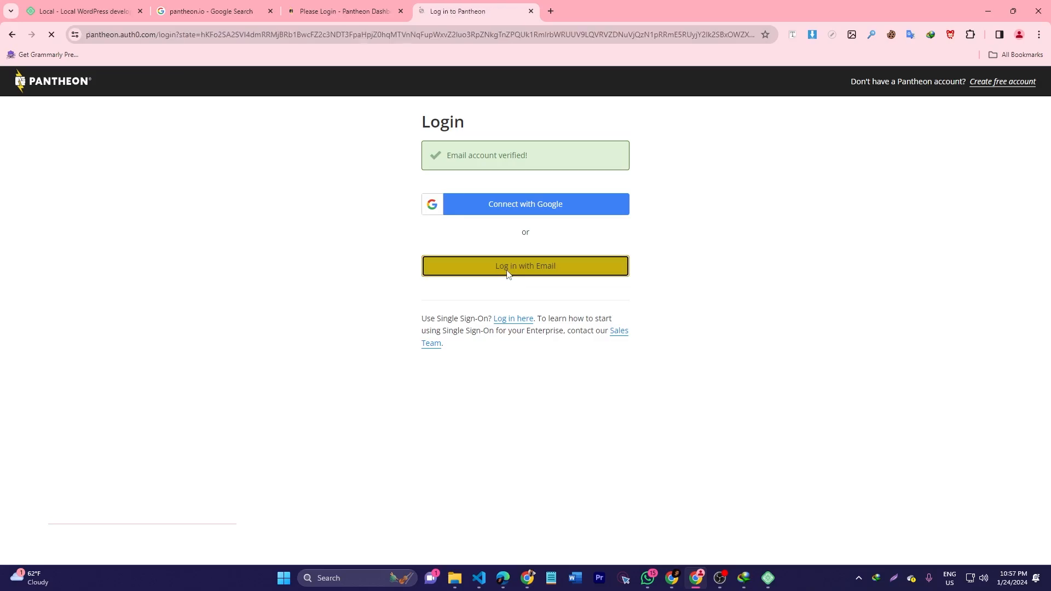
pyautogui.click(524, 265)
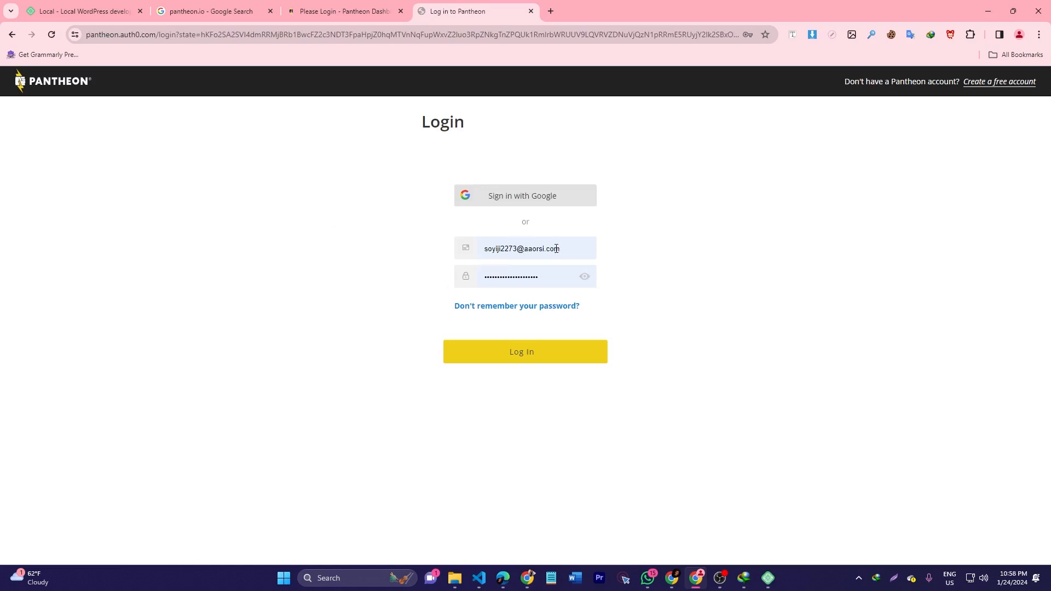
pyautogui.click(525, 248)
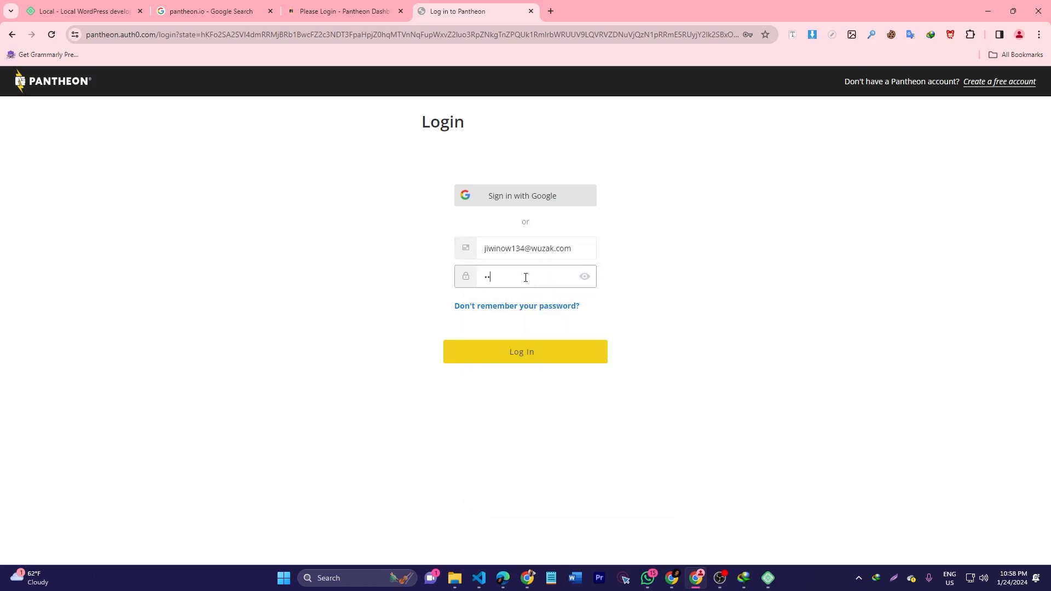
pyautogui.write('password')
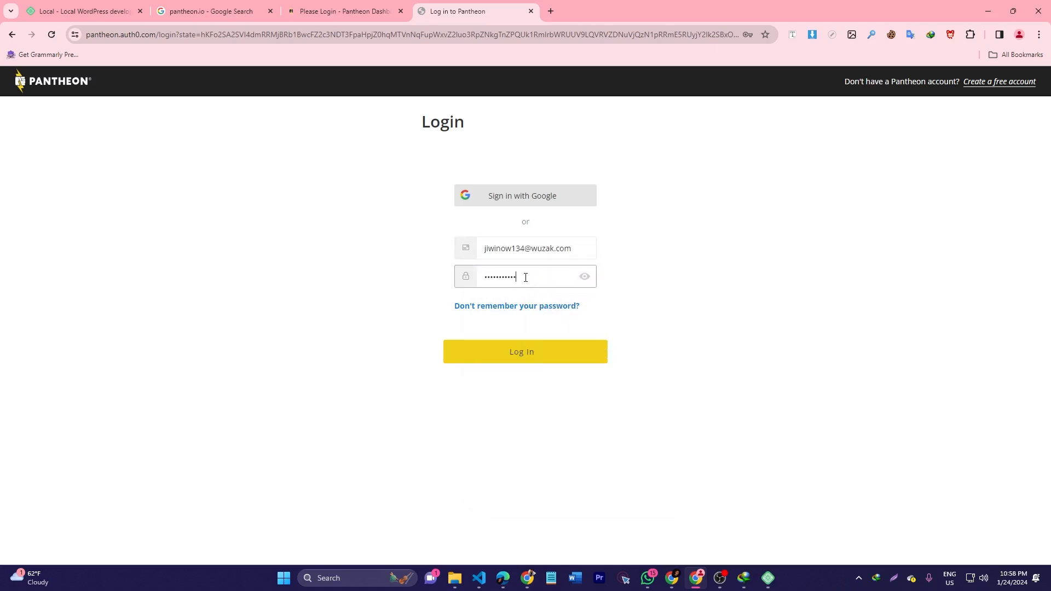
pyautogui.click(525, 351)
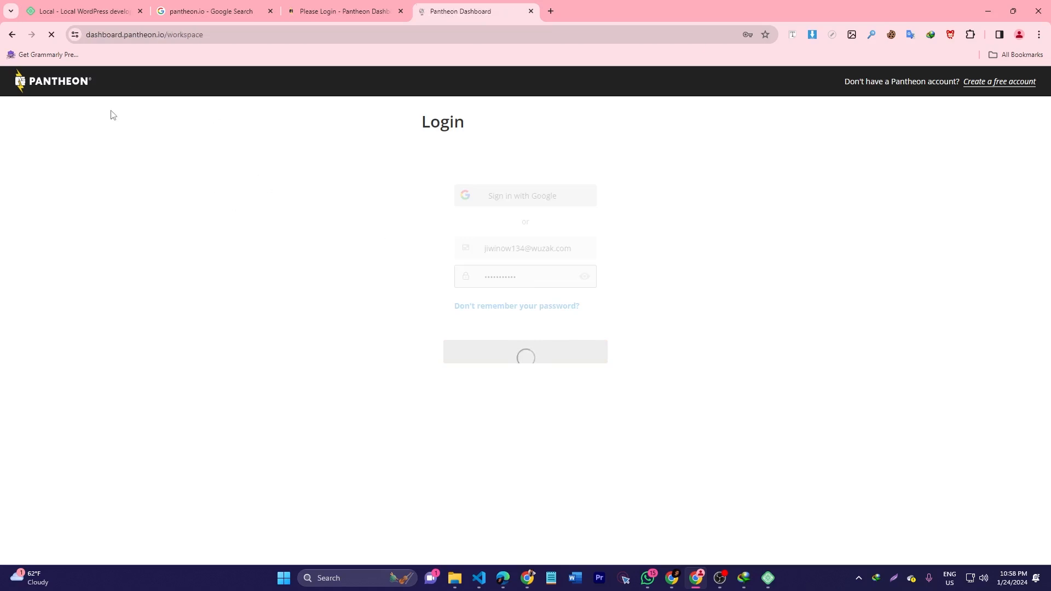
pyautogui.moveTo(419, 191)
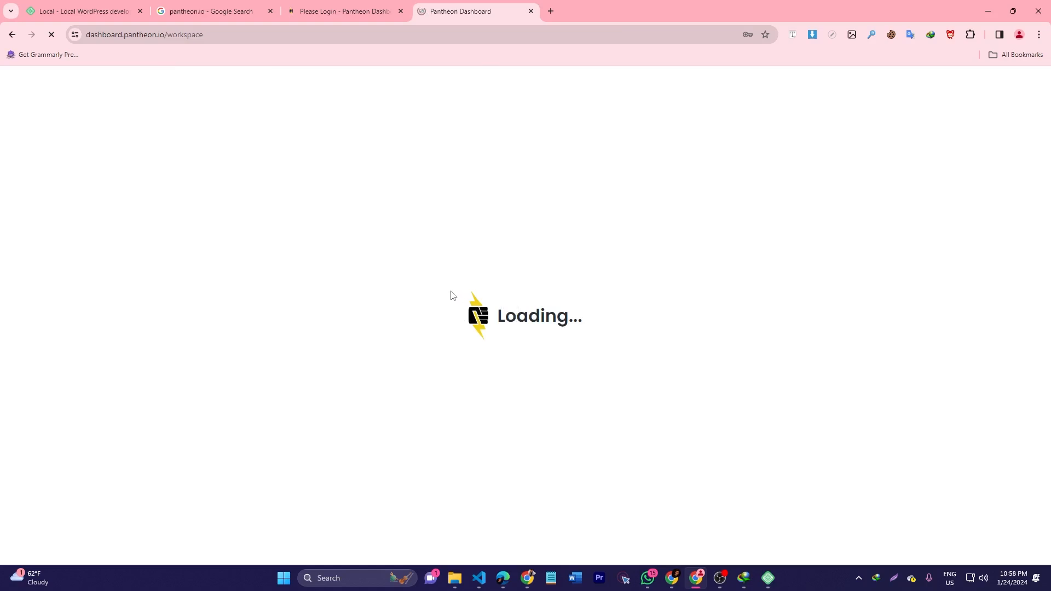
pyautogui.moveTo(390, 256)
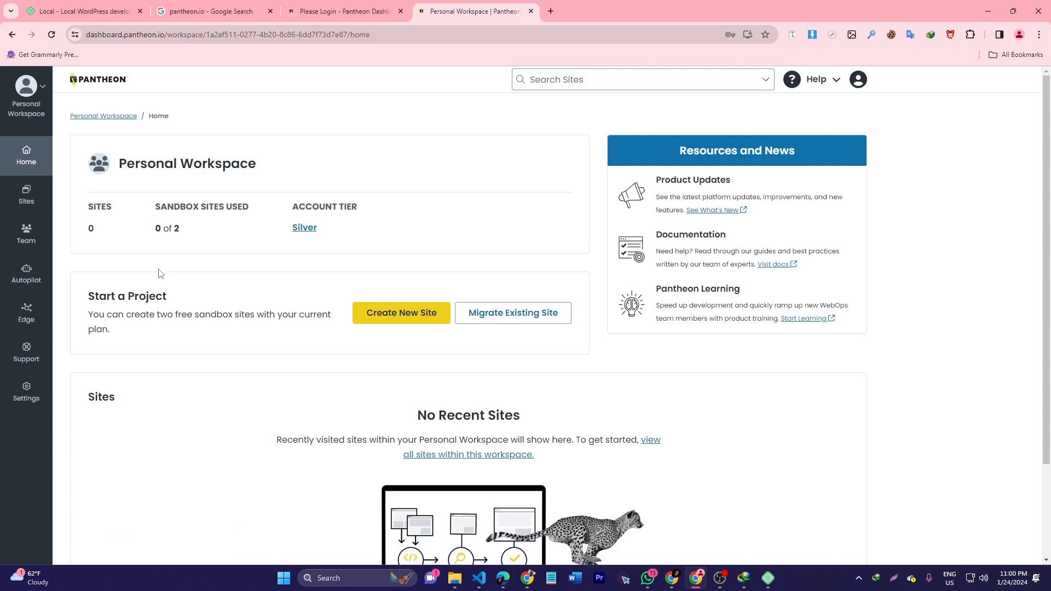
pyautogui.moveTo(166, 341)
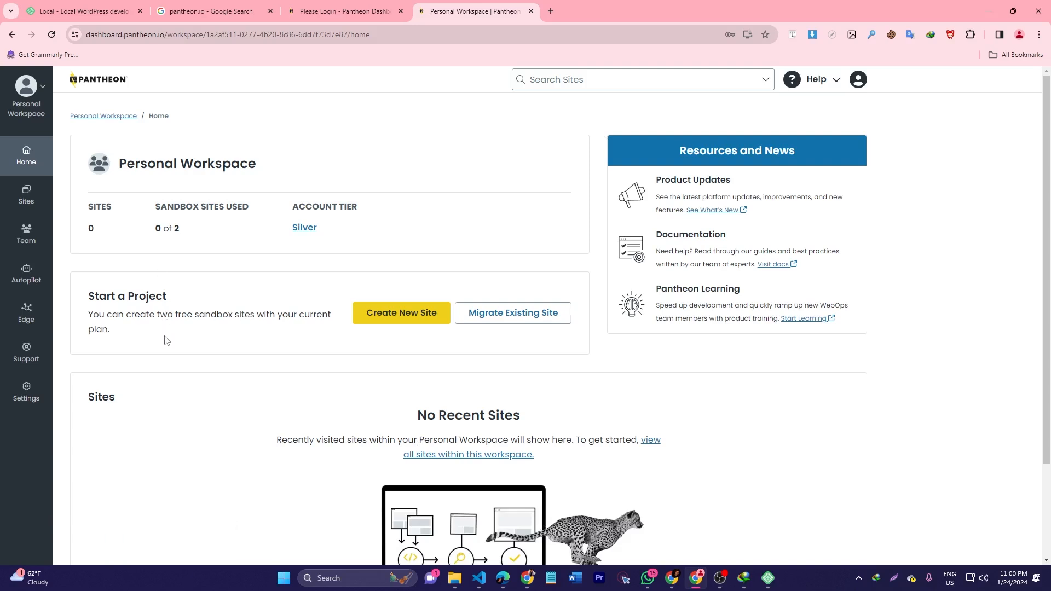
pyautogui.moveTo(118, 352)
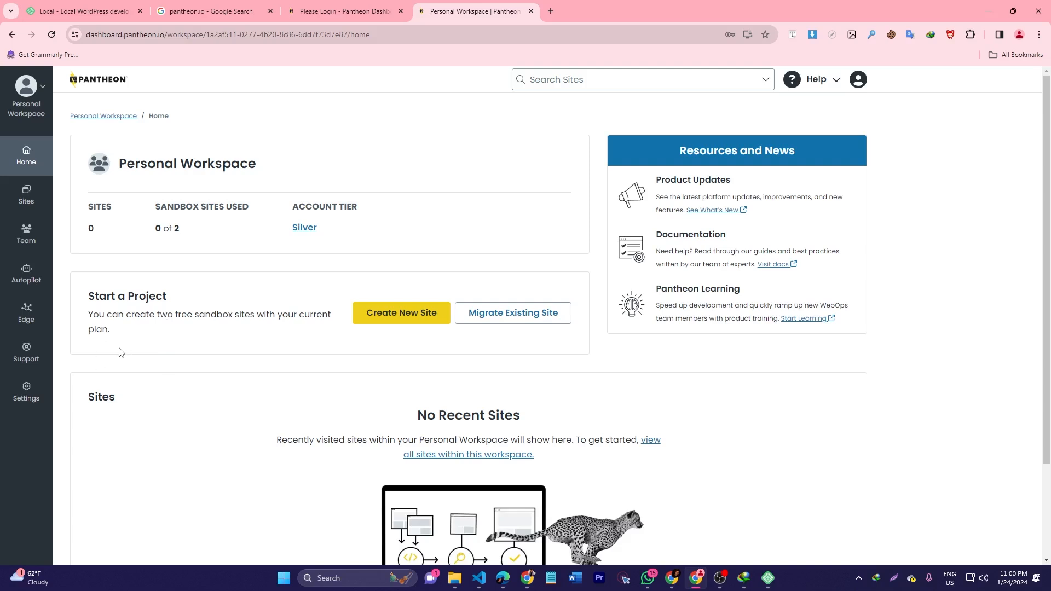
pyautogui.moveTo(151, 201)
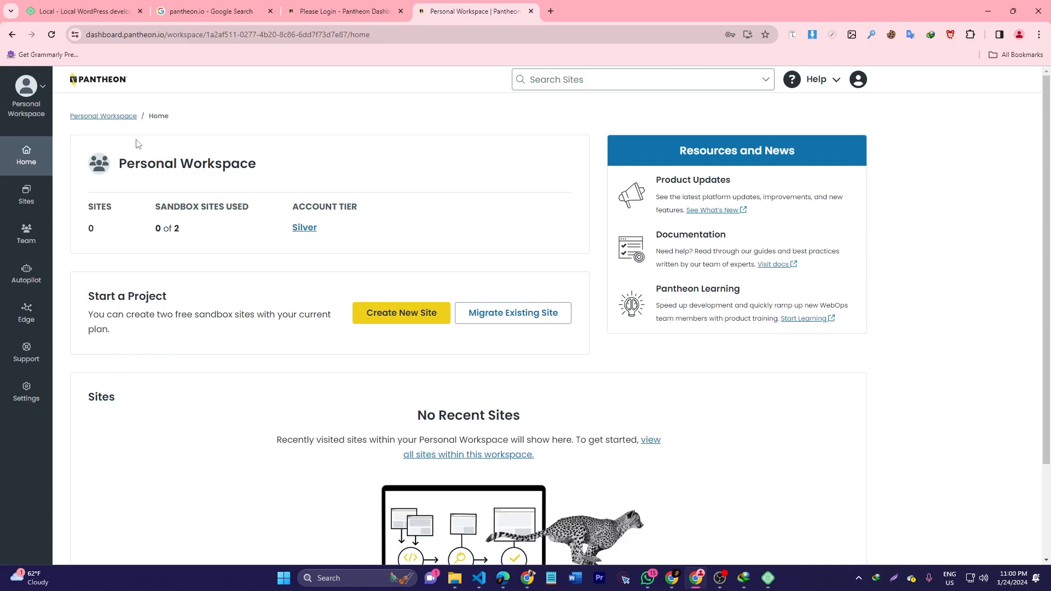
pyautogui.moveTo(416, 331)
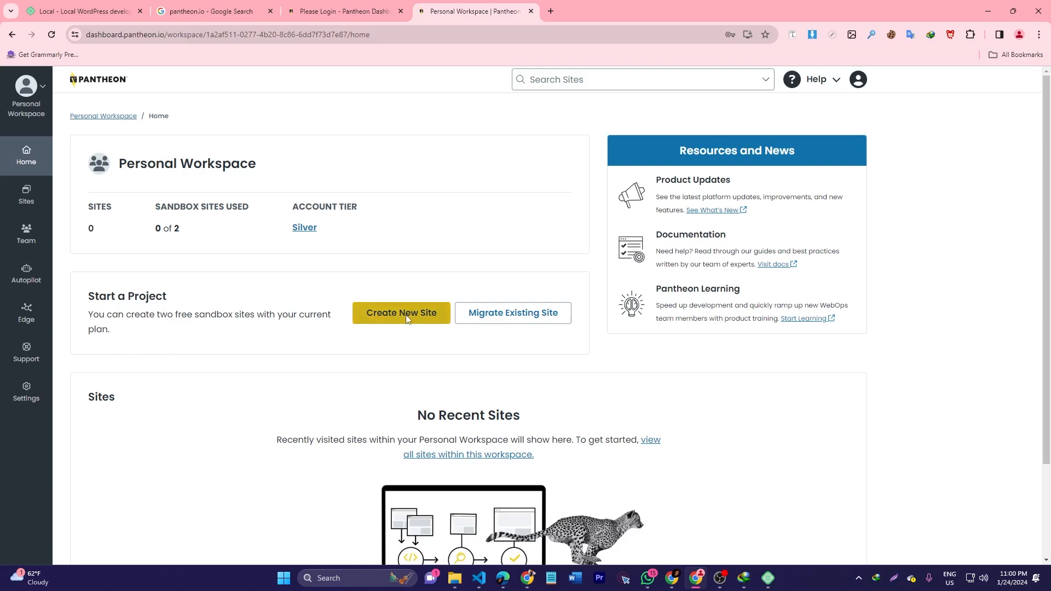
# Step: Create a new WordPress site named w3armyy in the United States region and continue
pyautogui.click(401, 312)
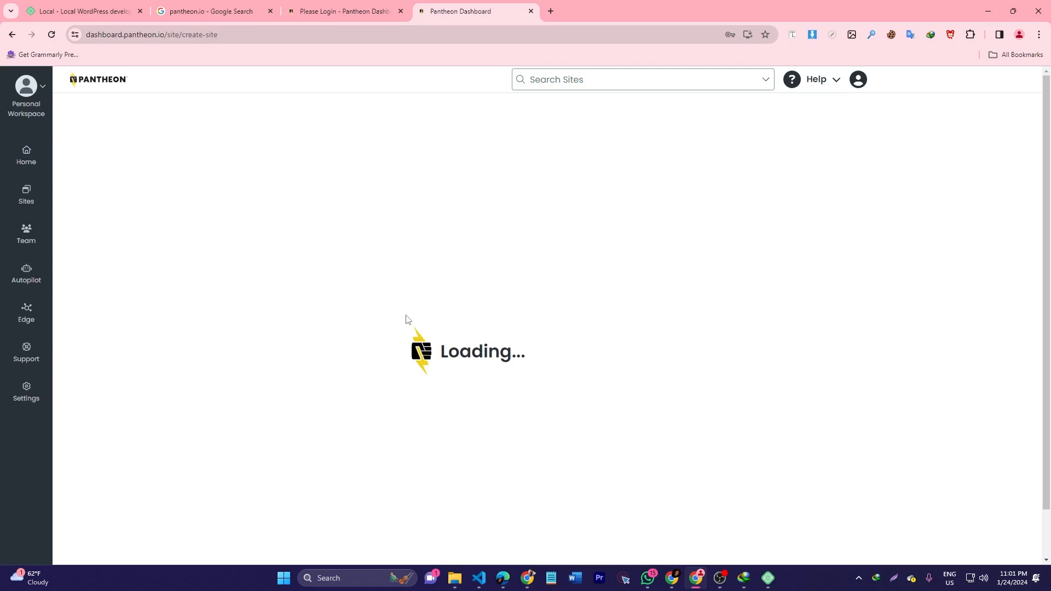
pyautogui.moveTo(371, 319)
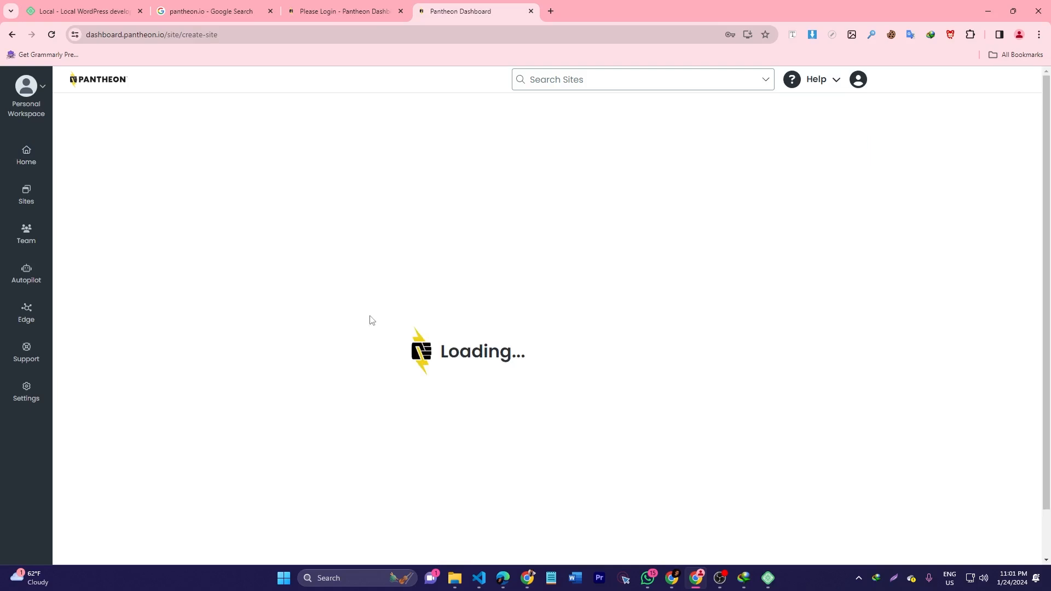
pyautogui.moveTo(363, 316)
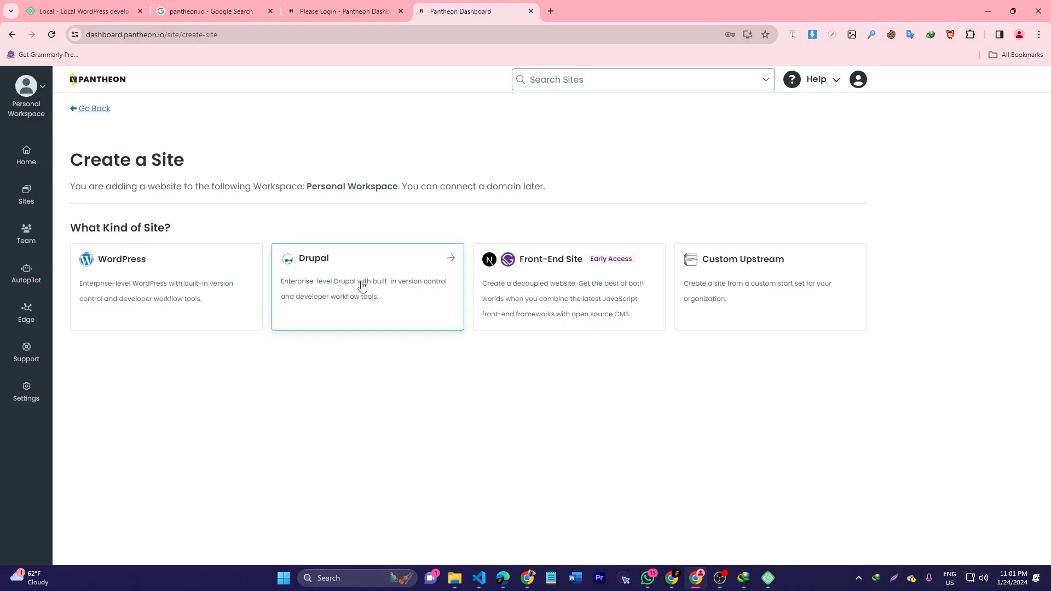
pyautogui.moveTo(541, 270)
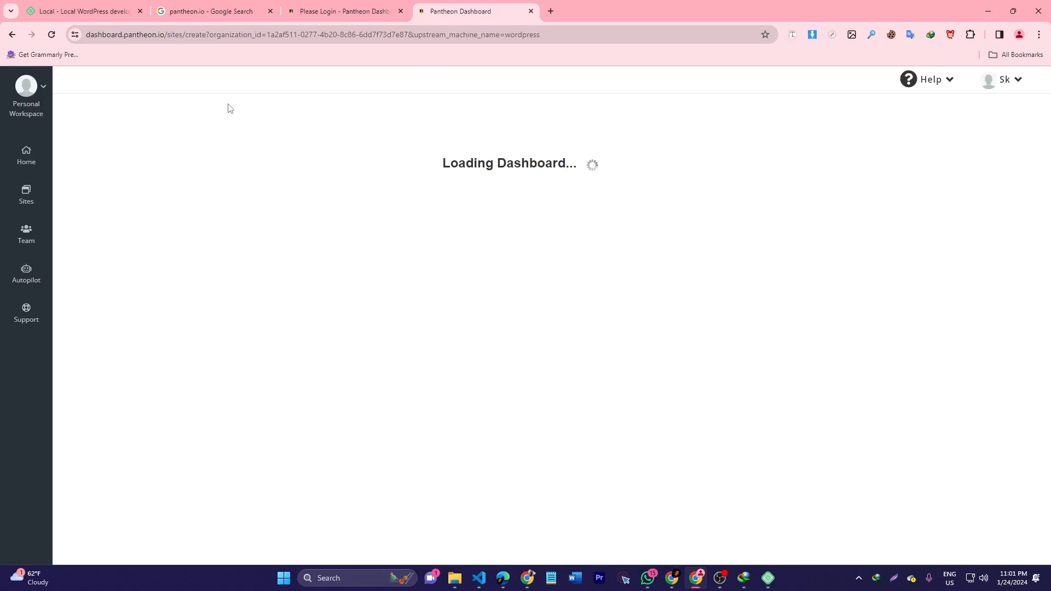
pyautogui.moveTo(160, 160)
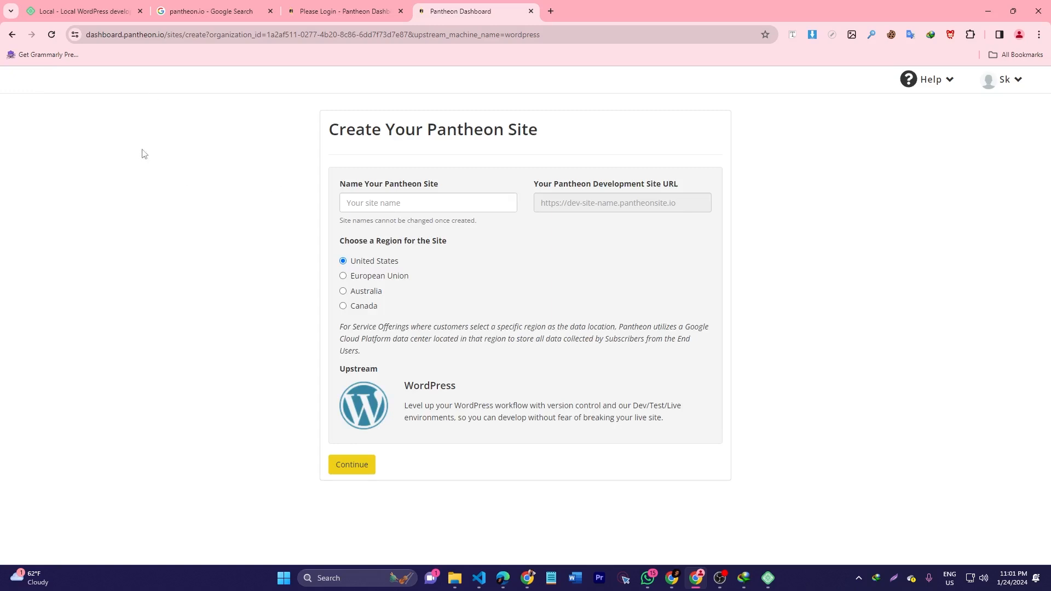
pyautogui.click(428, 203)
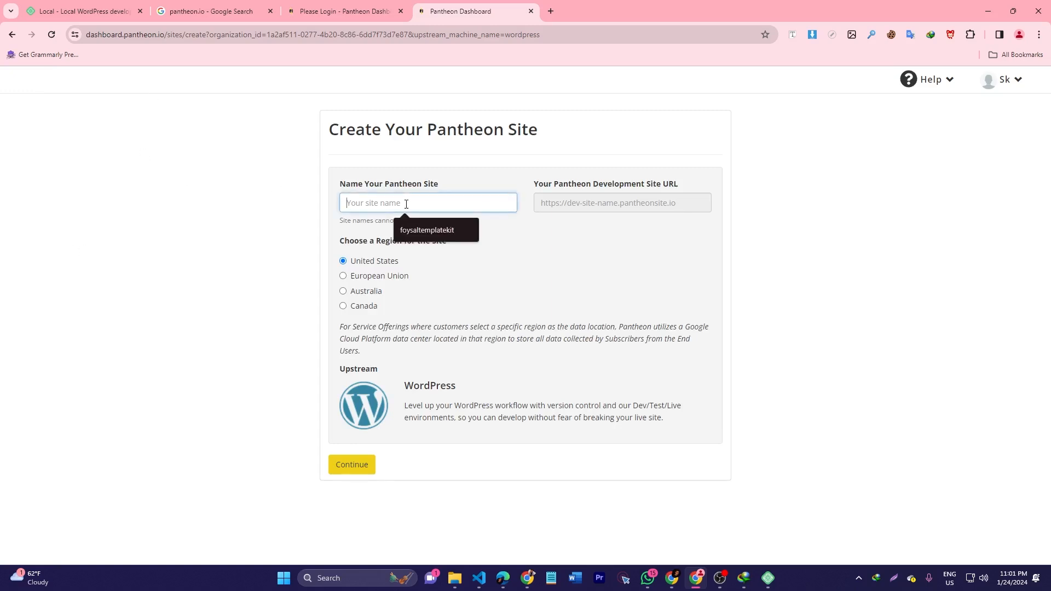
pyautogui.write('f')
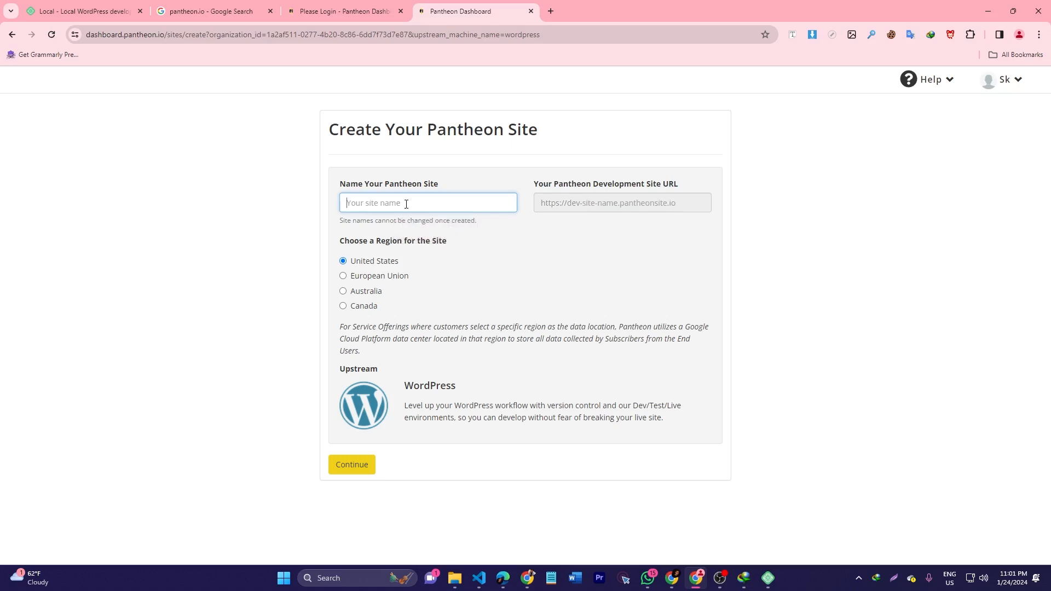
pyautogui.write('w3armyy')
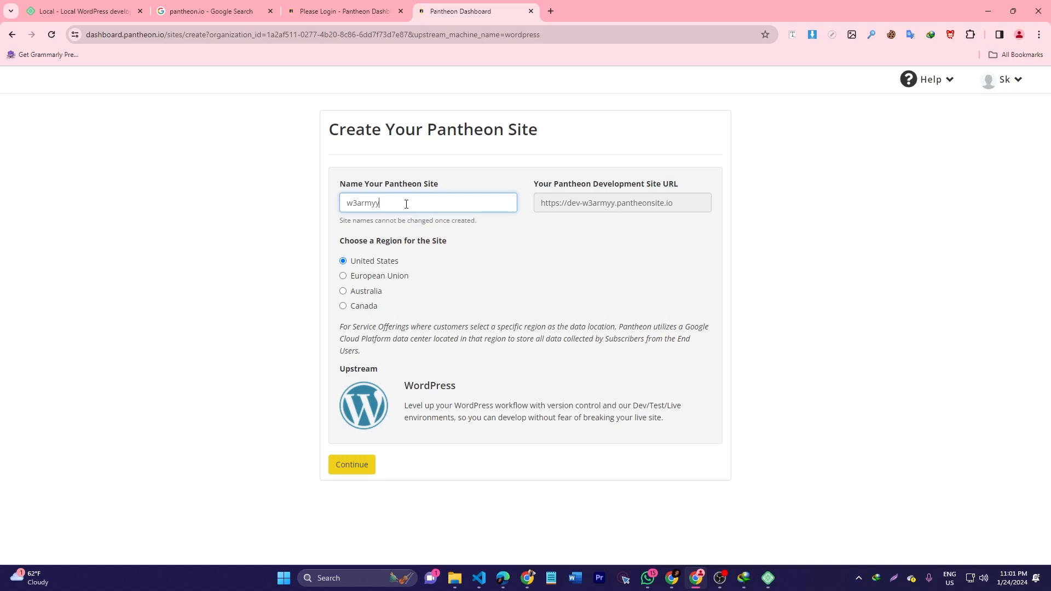
pyautogui.moveTo(629, 194)
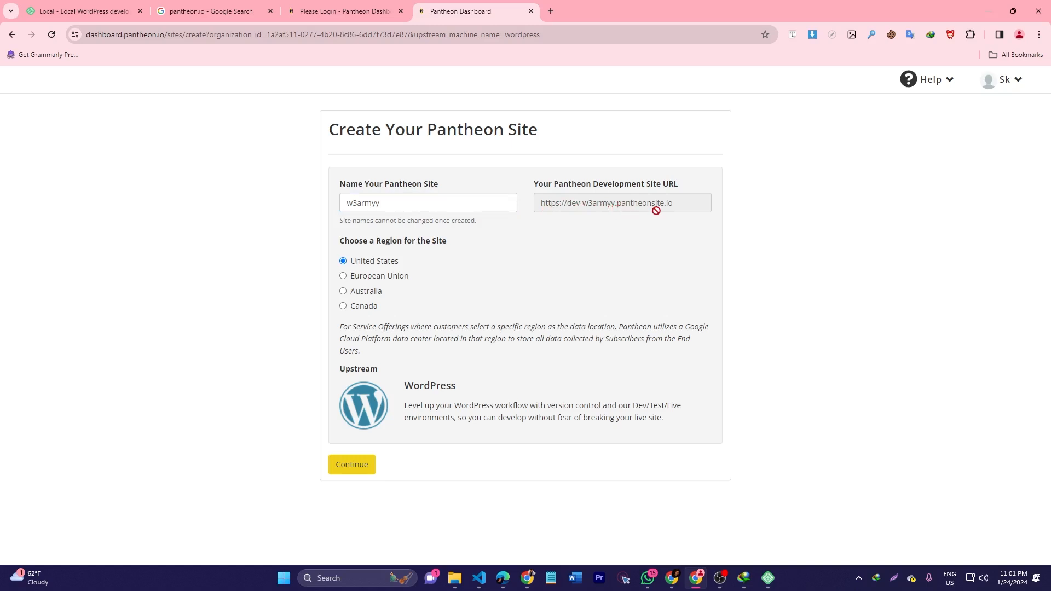
pyautogui.moveTo(678, 204)
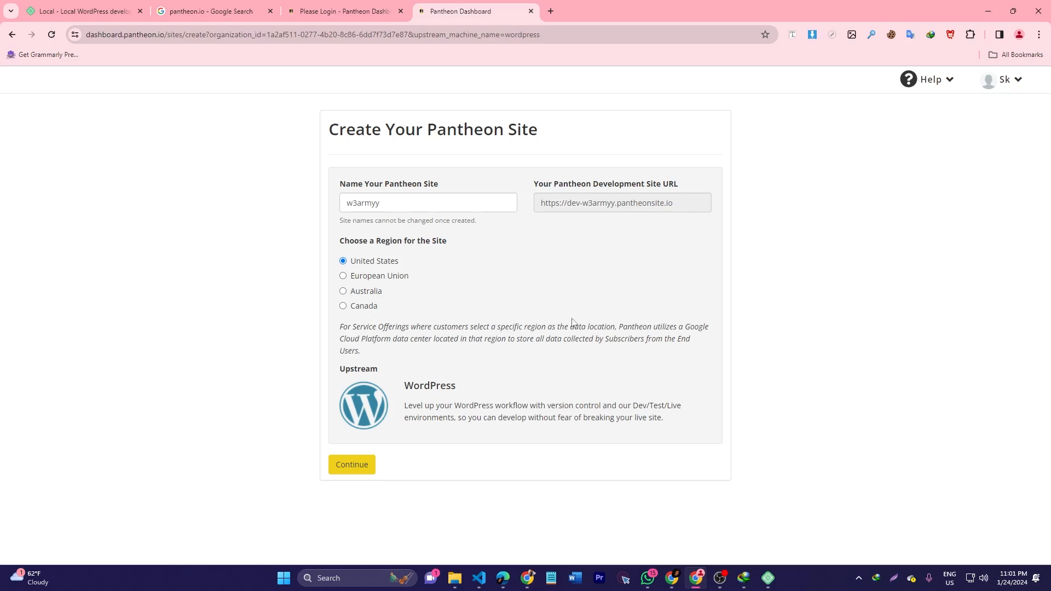
pyautogui.moveTo(633, 203)
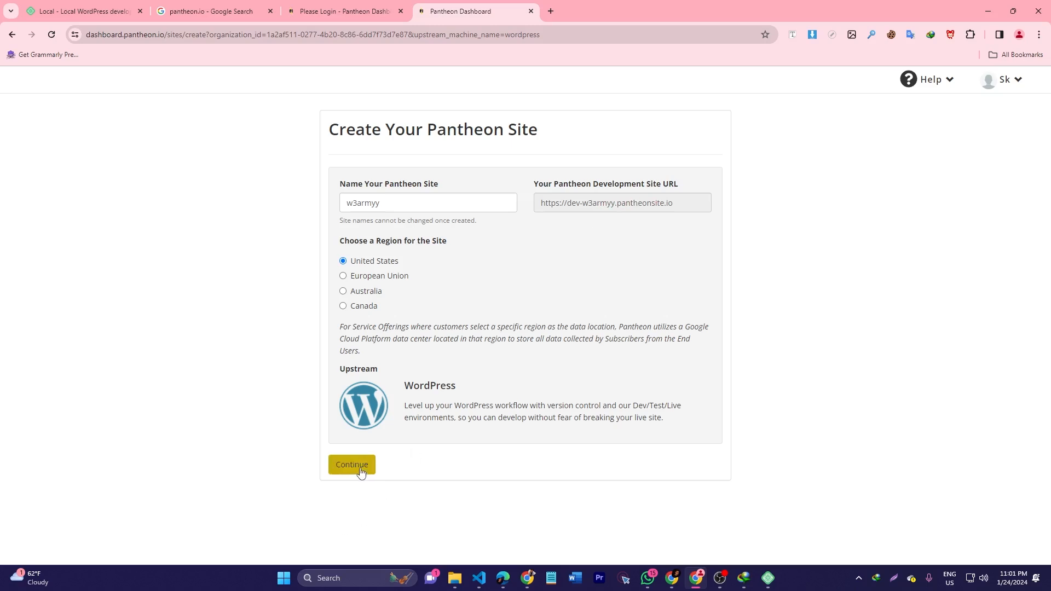
pyautogui.click(351, 464)
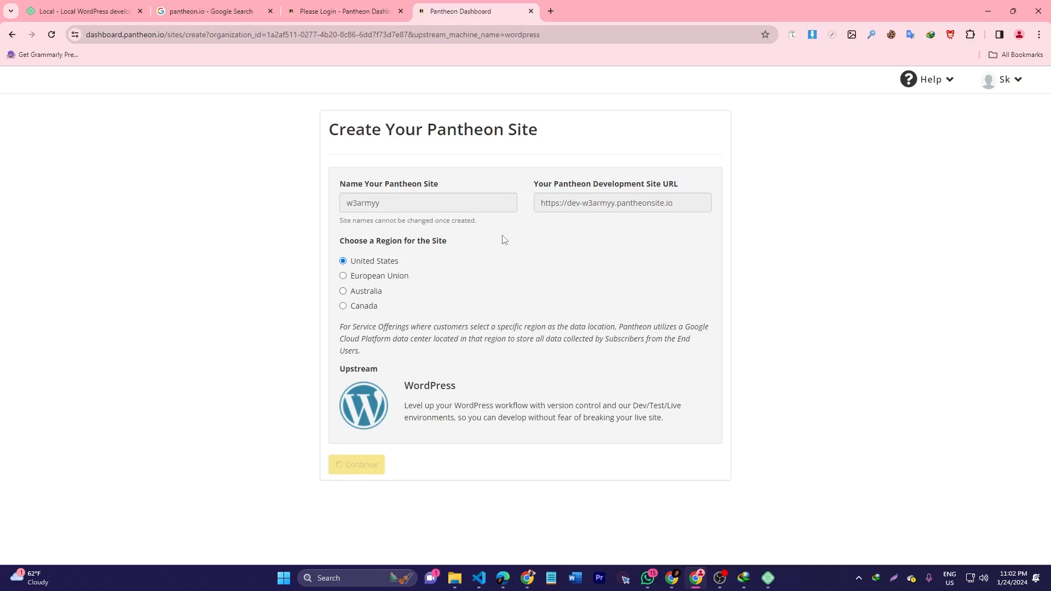
# Step: Let deployment complete and visit the new w3armyy Pantheon site dashboard
pyautogui.click(356, 464)
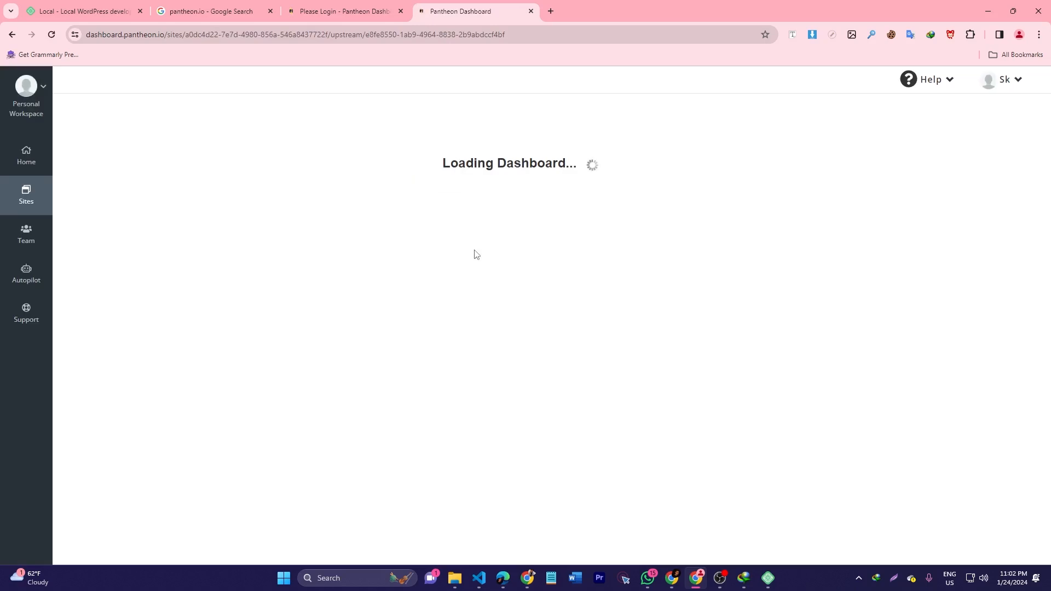
pyautogui.moveTo(506, 180)
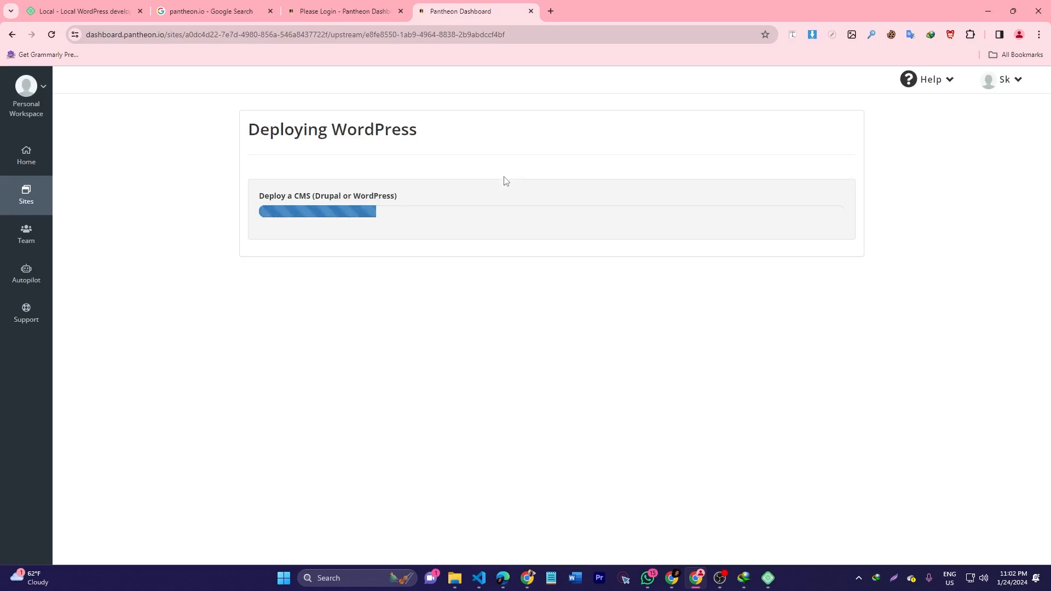
pyautogui.moveTo(366, 195)
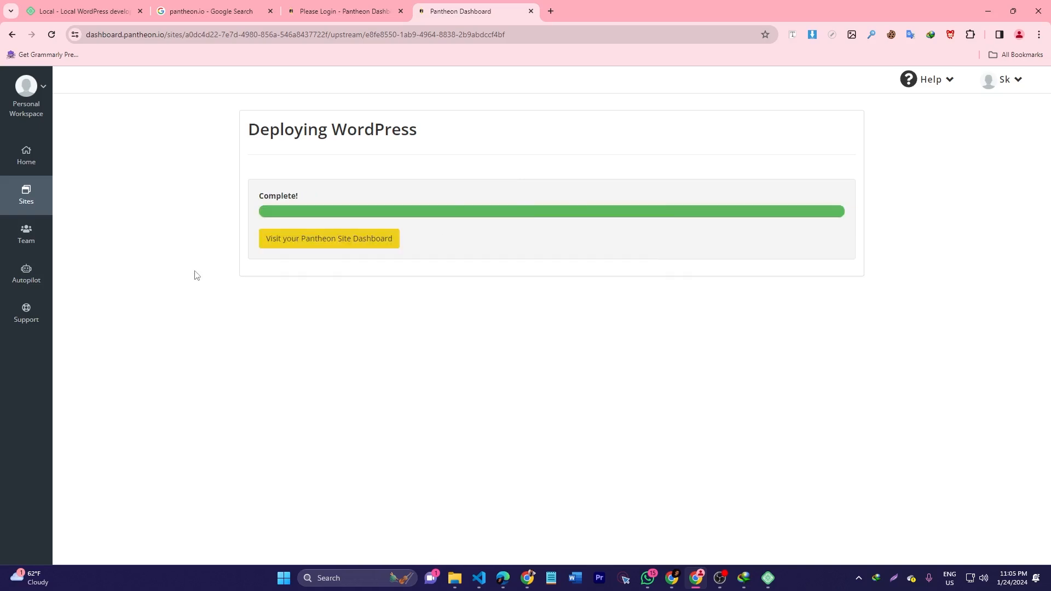
pyautogui.click(328, 239)
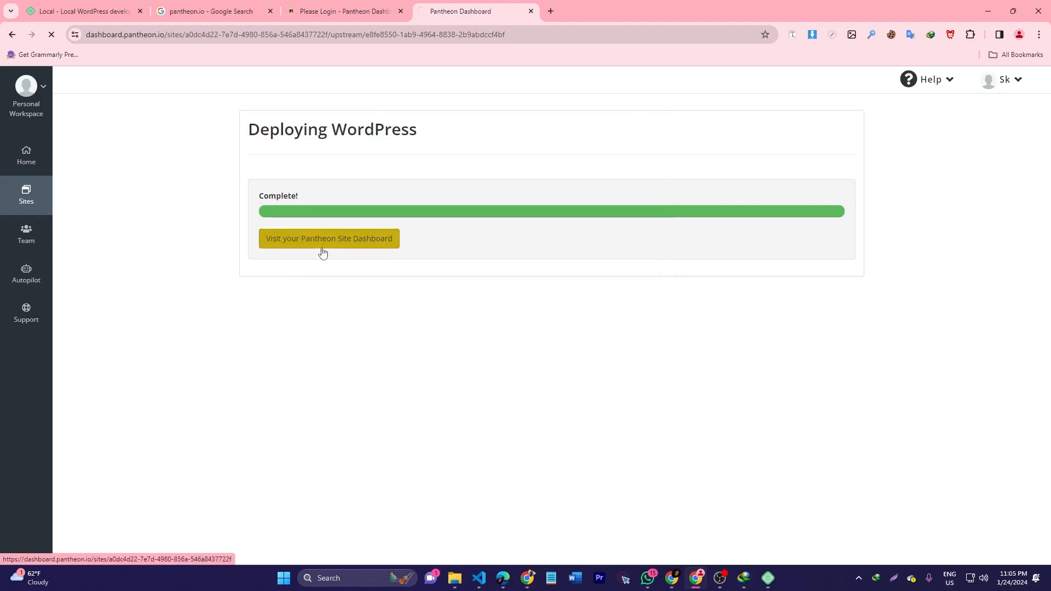
# Step: From the w3armyy Dev environment, launch Site Admin to reach the WordPress installer
pyautogui.click(329, 239)
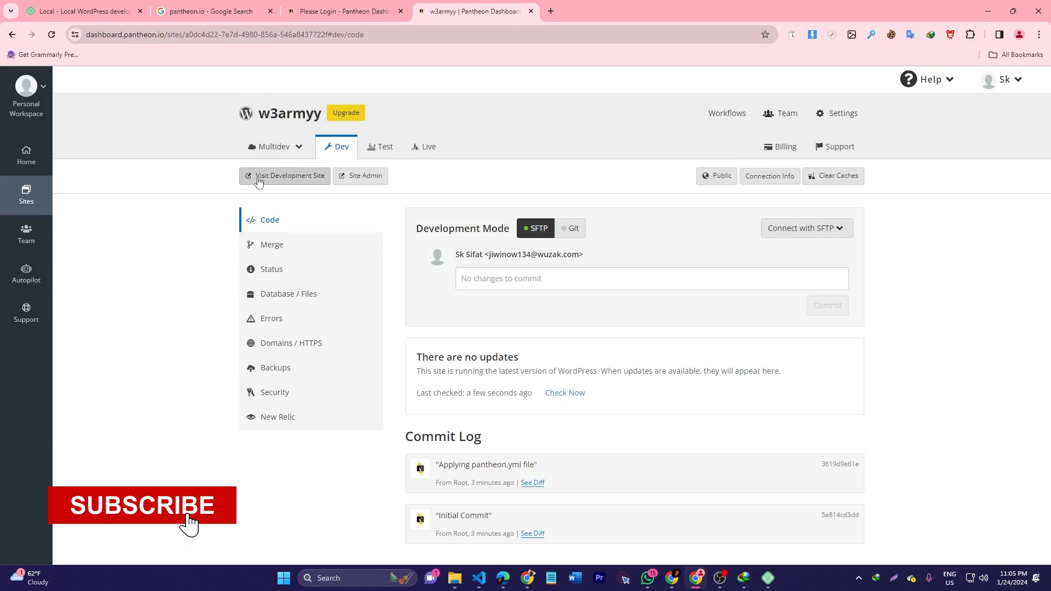
pyautogui.moveTo(360, 175)
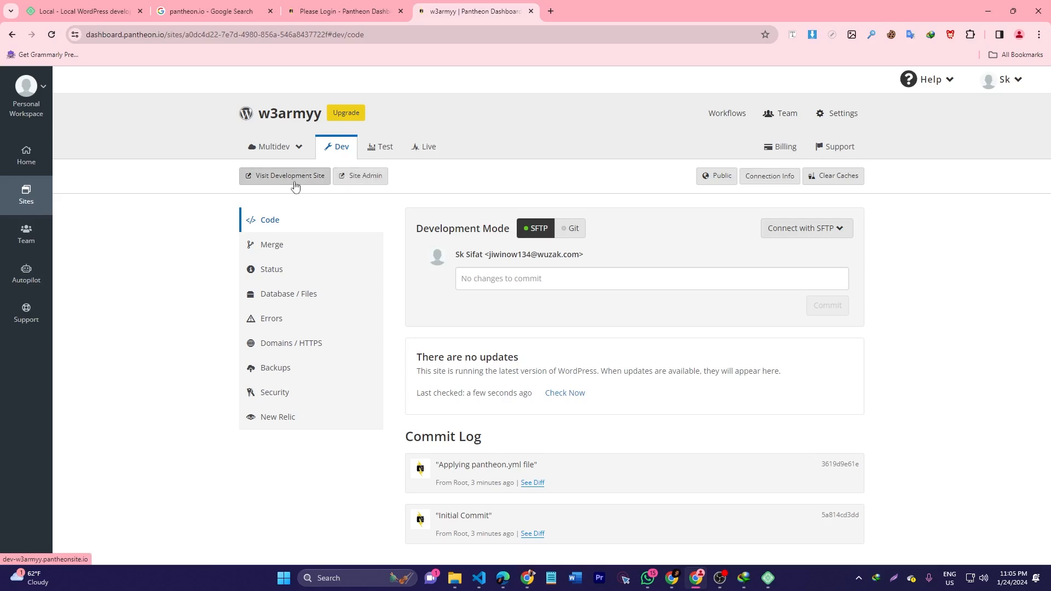
pyautogui.moveTo(294, 186)
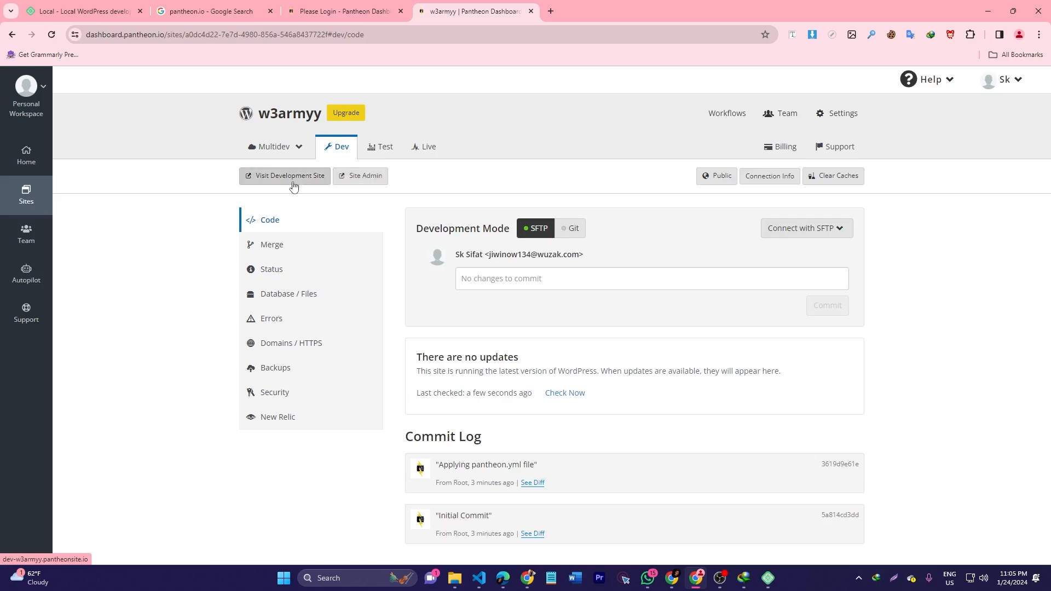
pyautogui.click(288, 175)
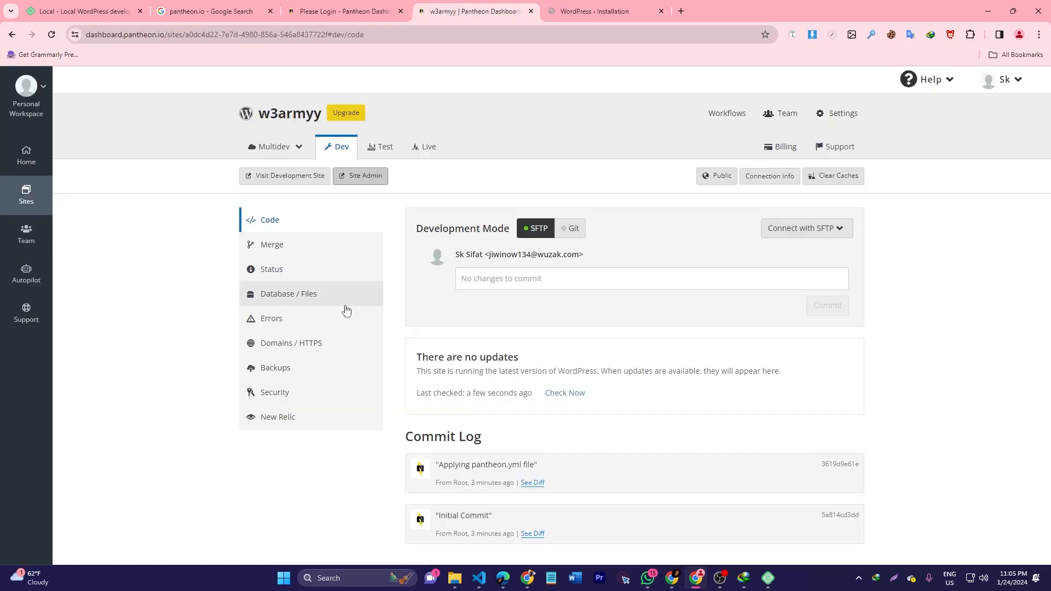
pyautogui.moveTo(440, 319)
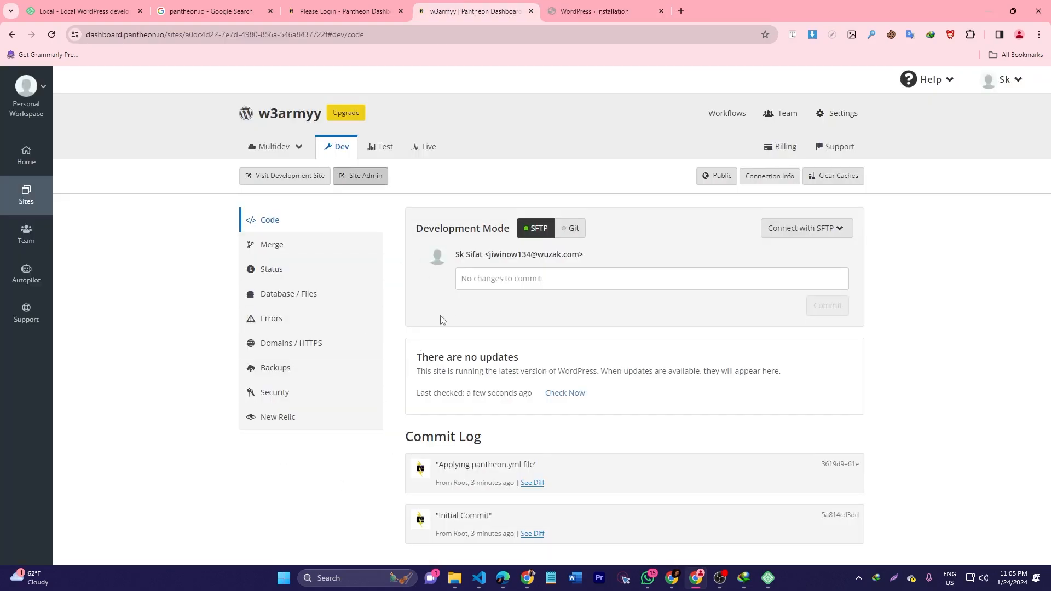
pyautogui.moveTo(515, 368)
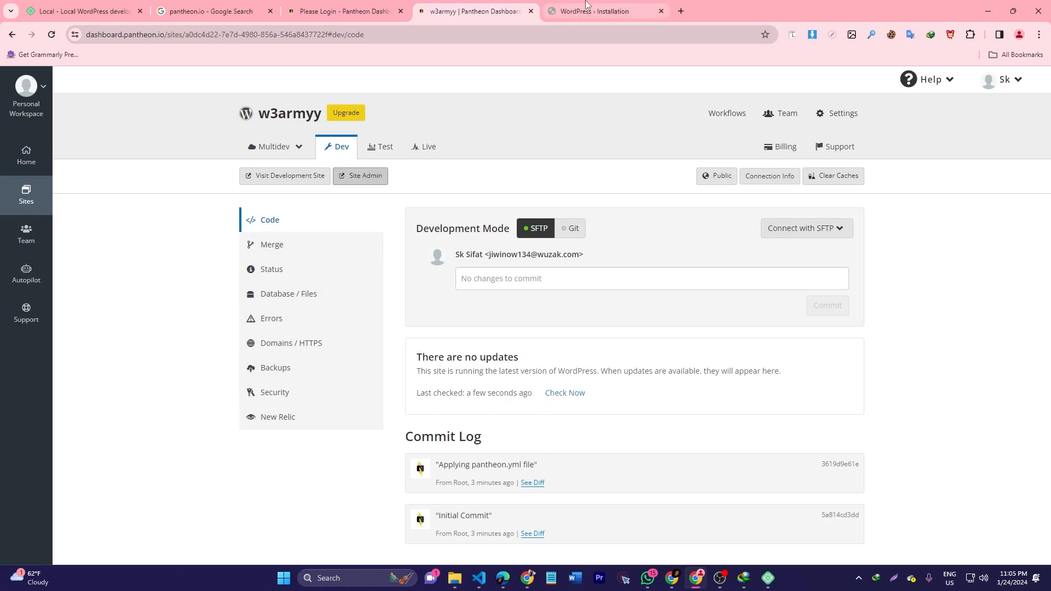
# Step: Continue in English and enter site title w3army with username admin
pyautogui.click(604, 11)
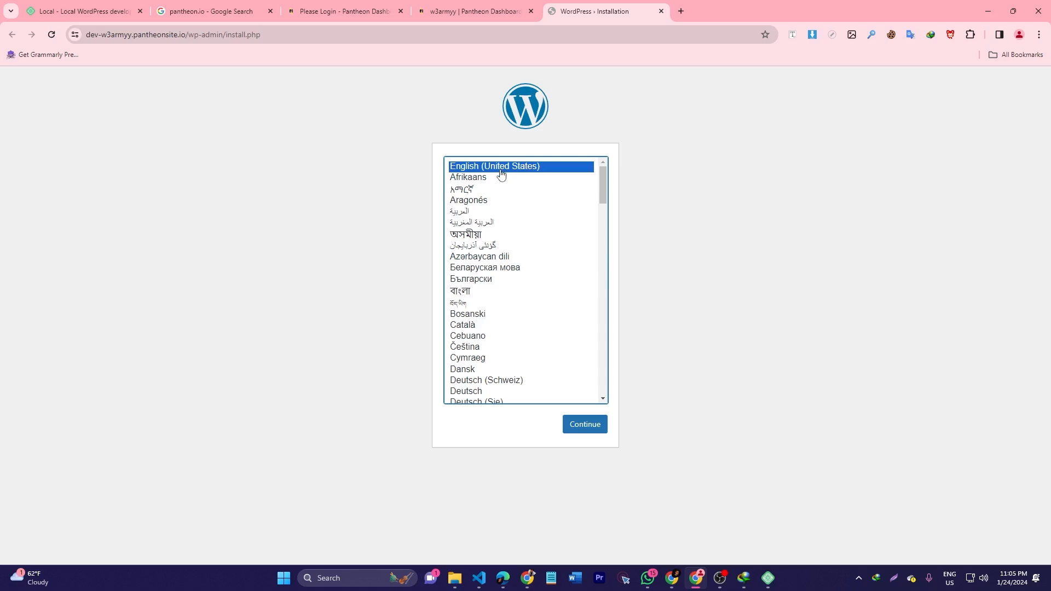
pyautogui.moveTo(587, 395)
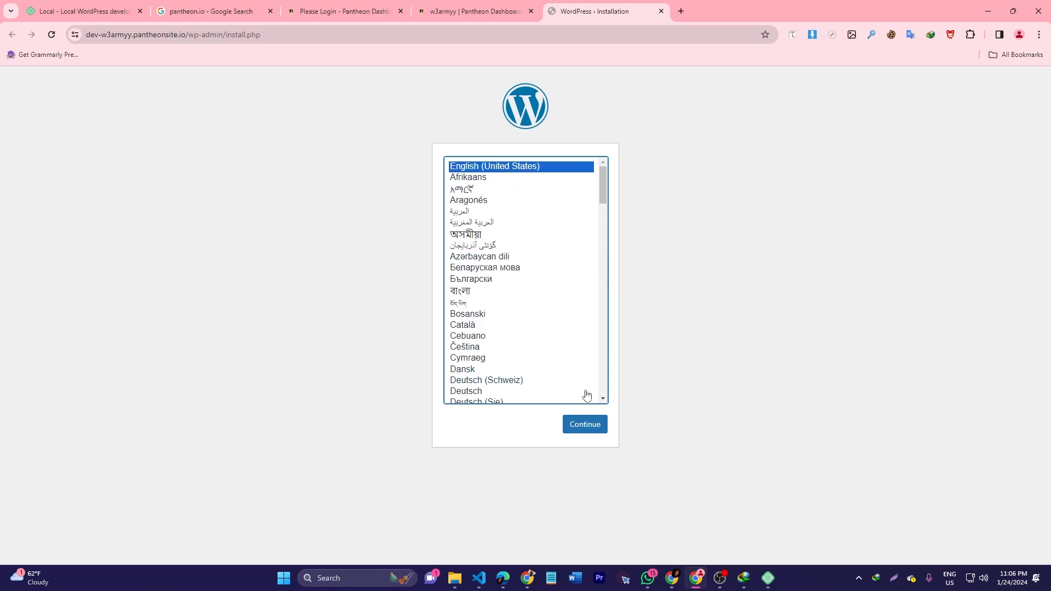
pyautogui.click(584, 424)
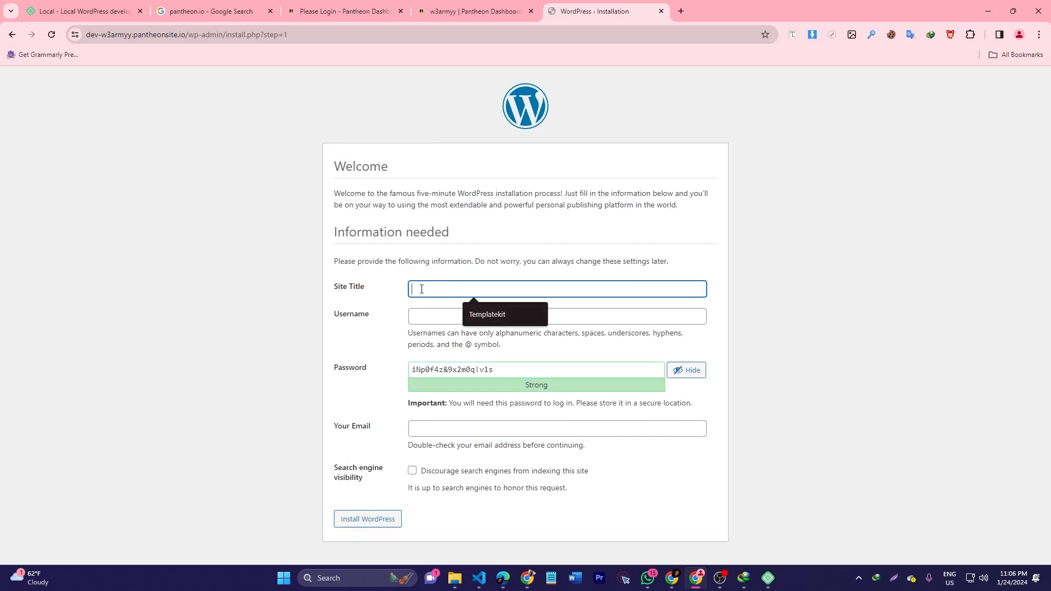
pyautogui.write('w3army')
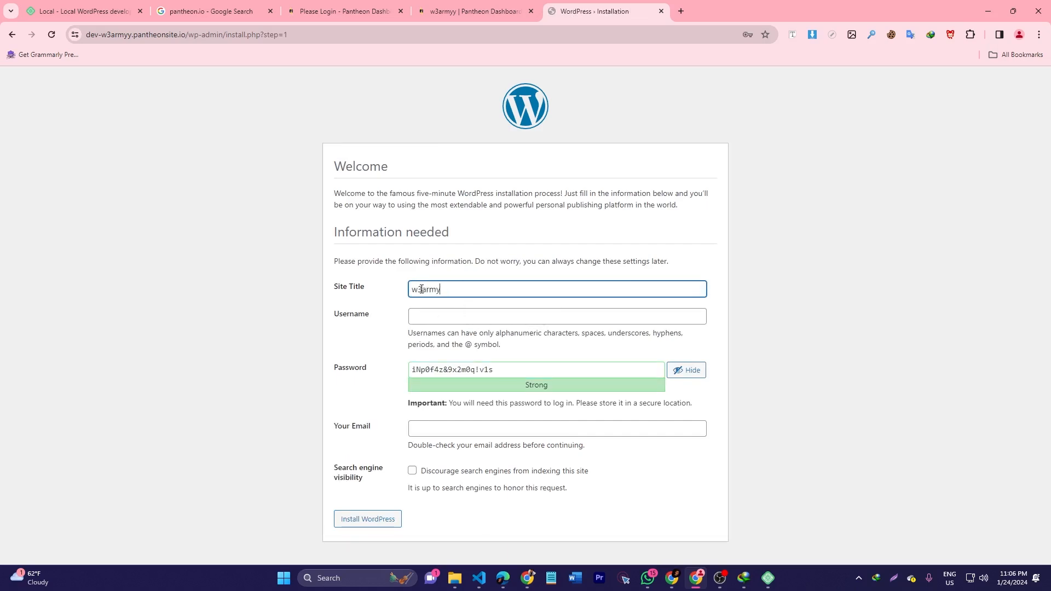
pyautogui.click(556, 315)
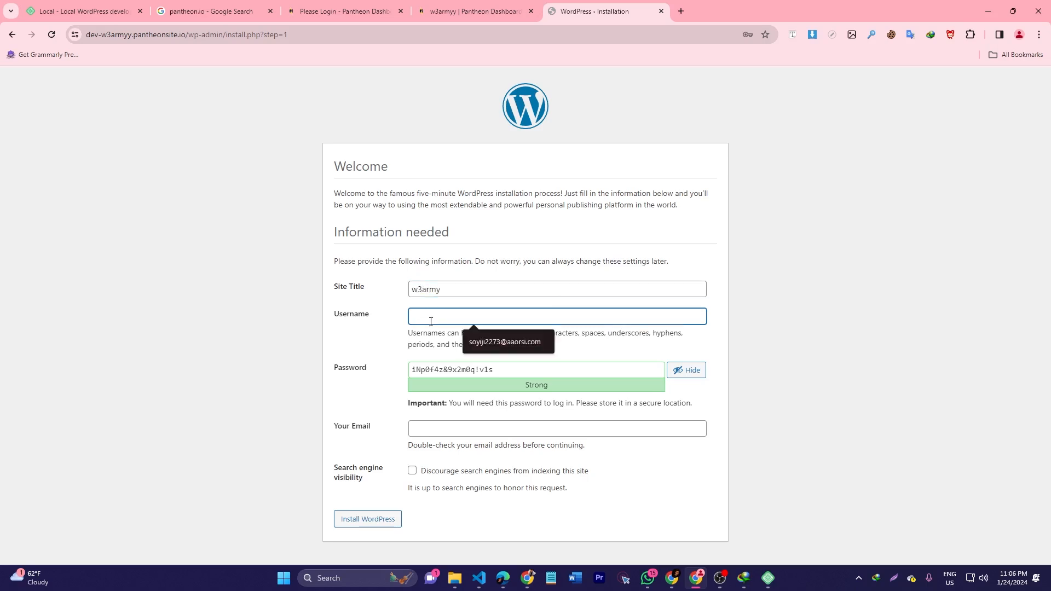
pyautogui.write('admin')
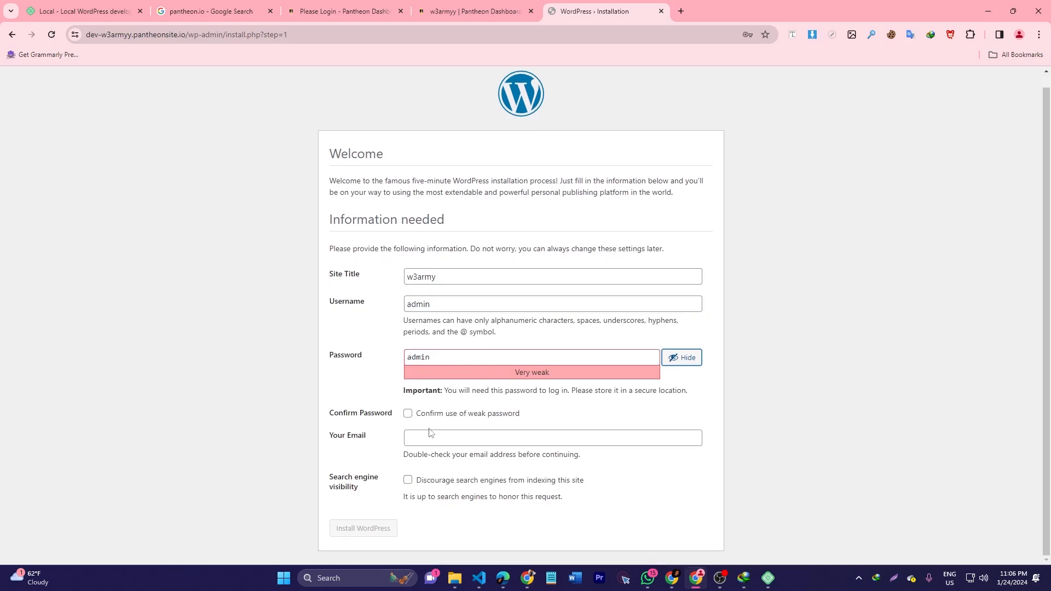
pyautogui.click(408, 414)
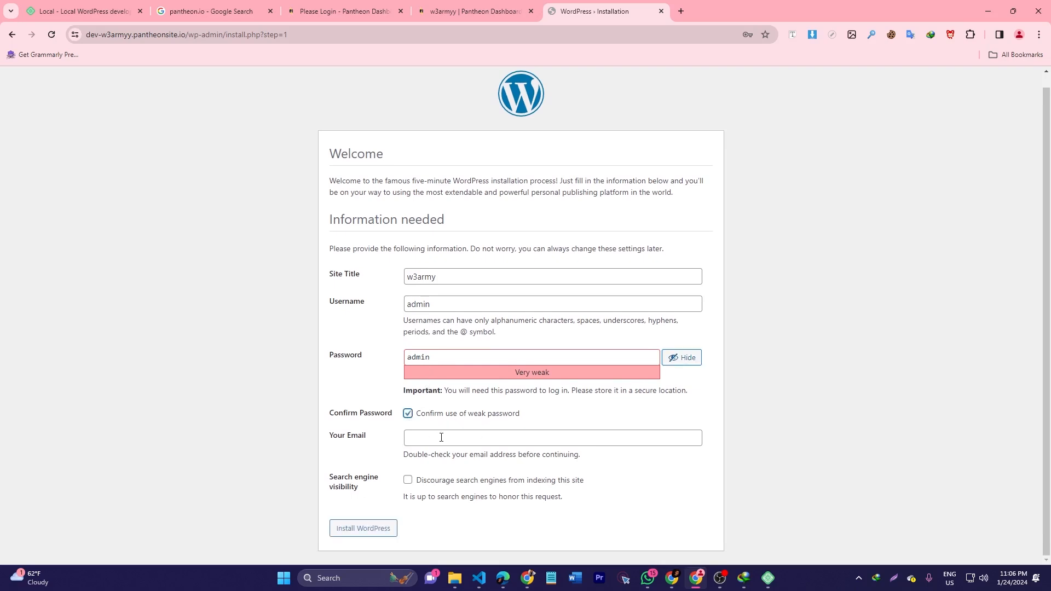
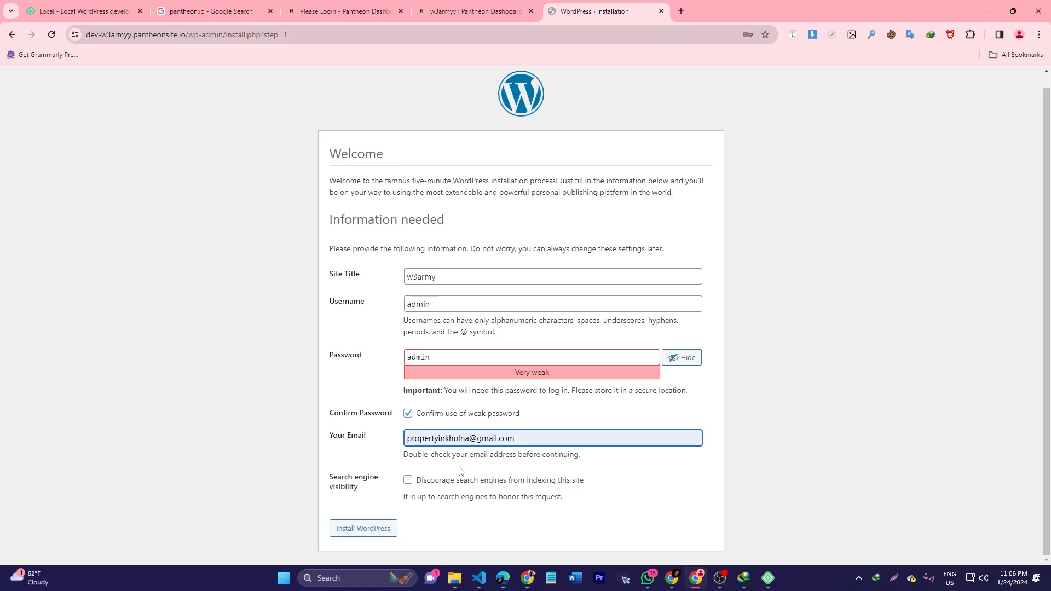
pyautogui.moveTo(428, 333)
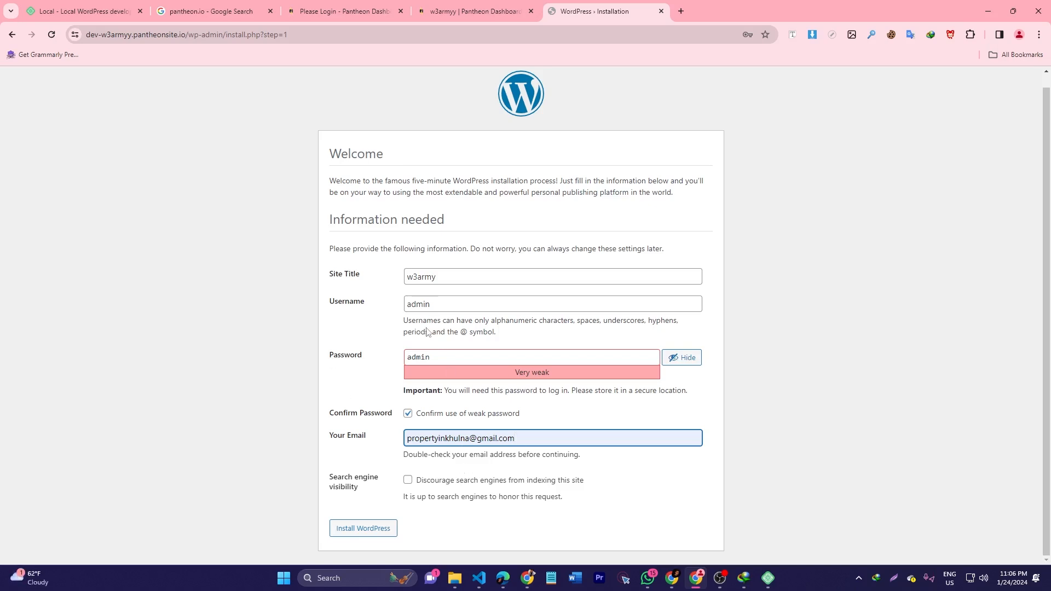
pyautogui.click(408, 479)
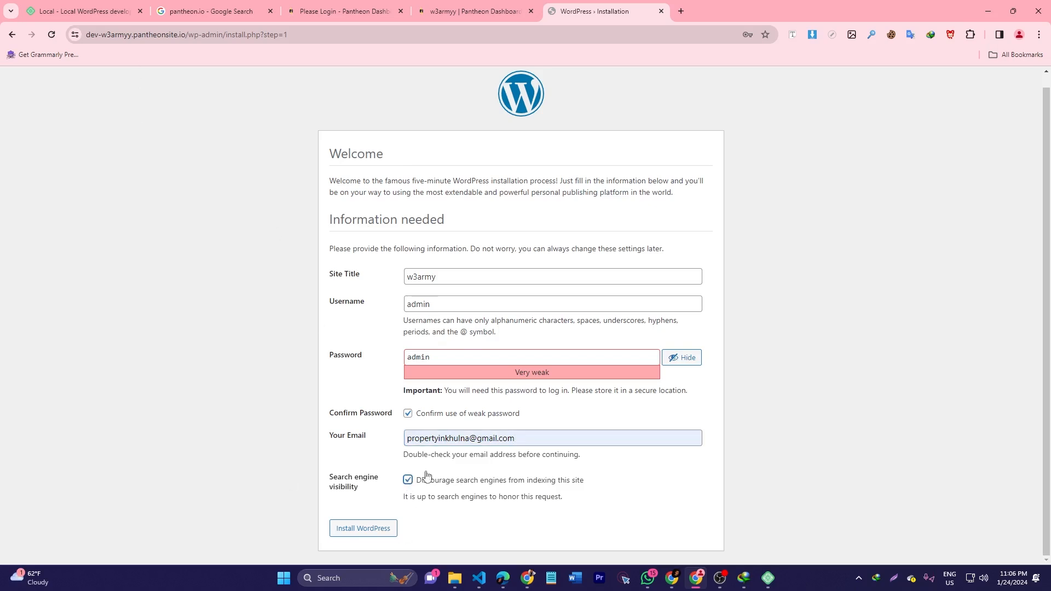
pyautogui.click(407, 482)
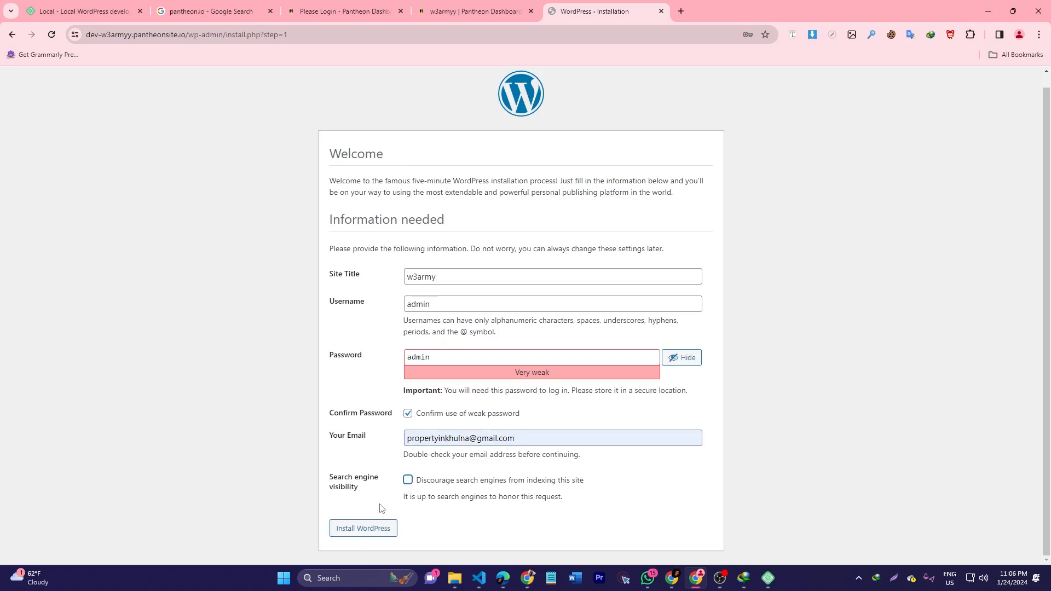
pyautogui.click(363, 527)
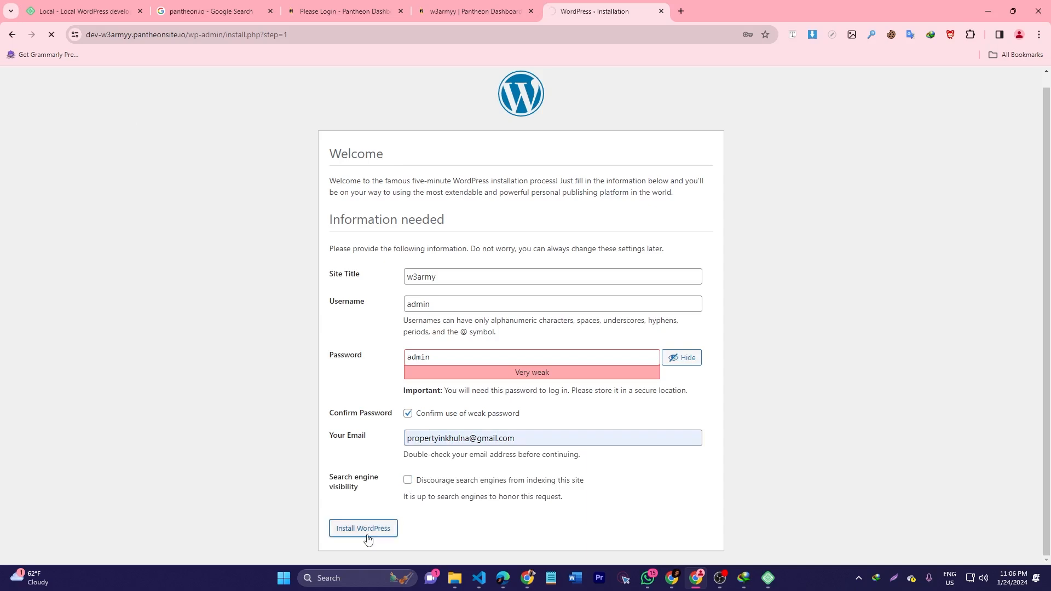
pyautogui.click(363, 527)
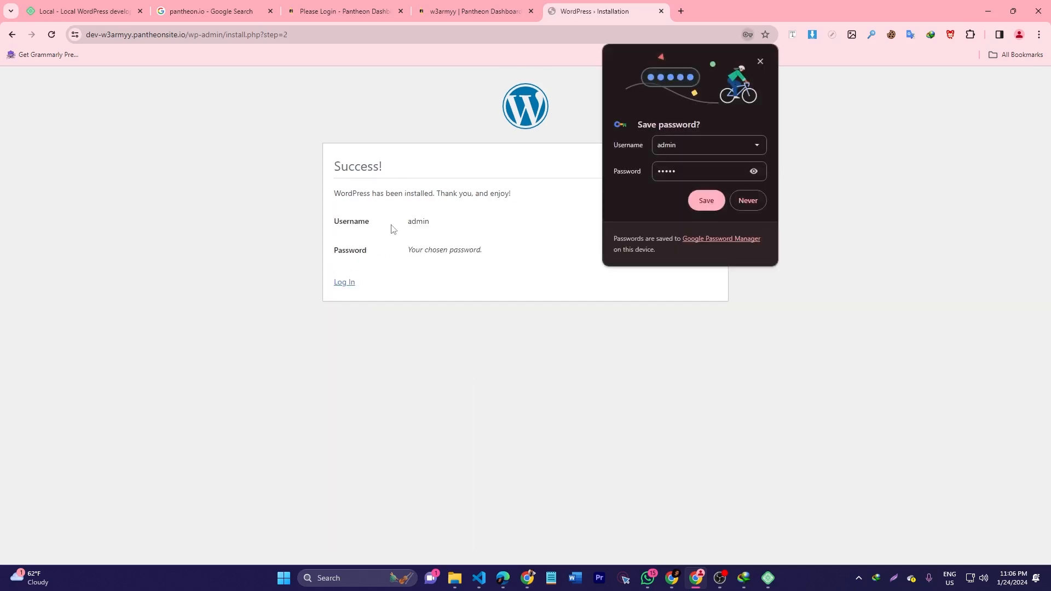
# Step: Reach the w3armyy login page from the Success screen and copy its address for a fresh profile
pyautogui.click(343, 282)
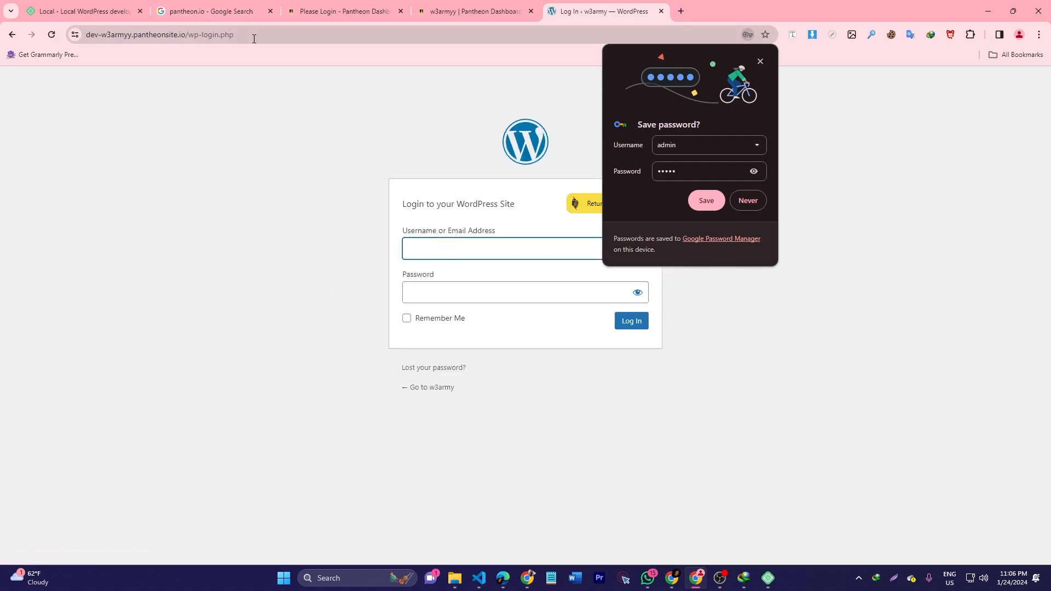
pyautogui.click(161, 34)
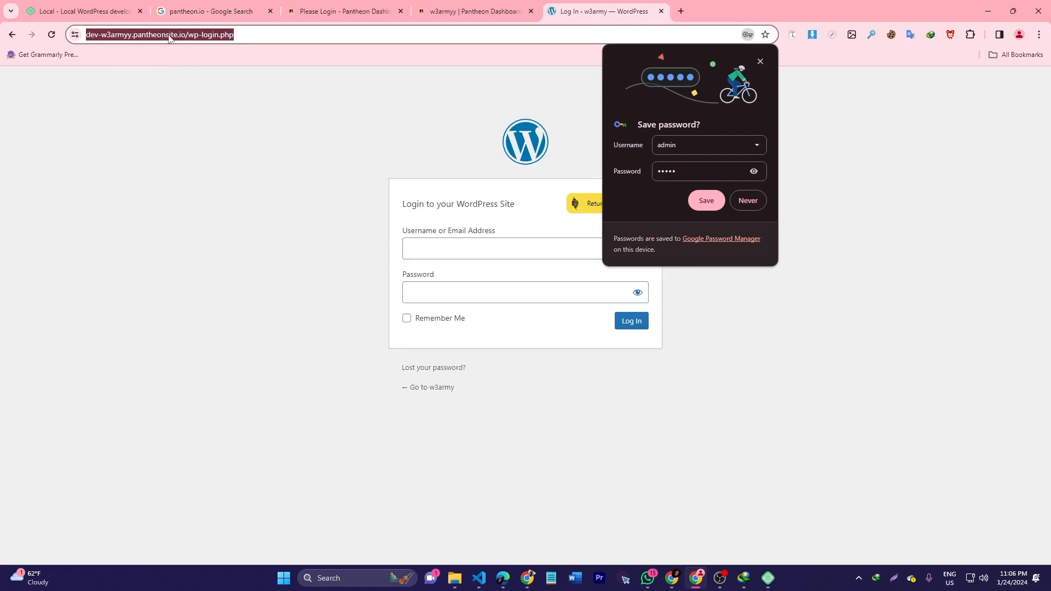
pyautogui.moveTo(150, 54)
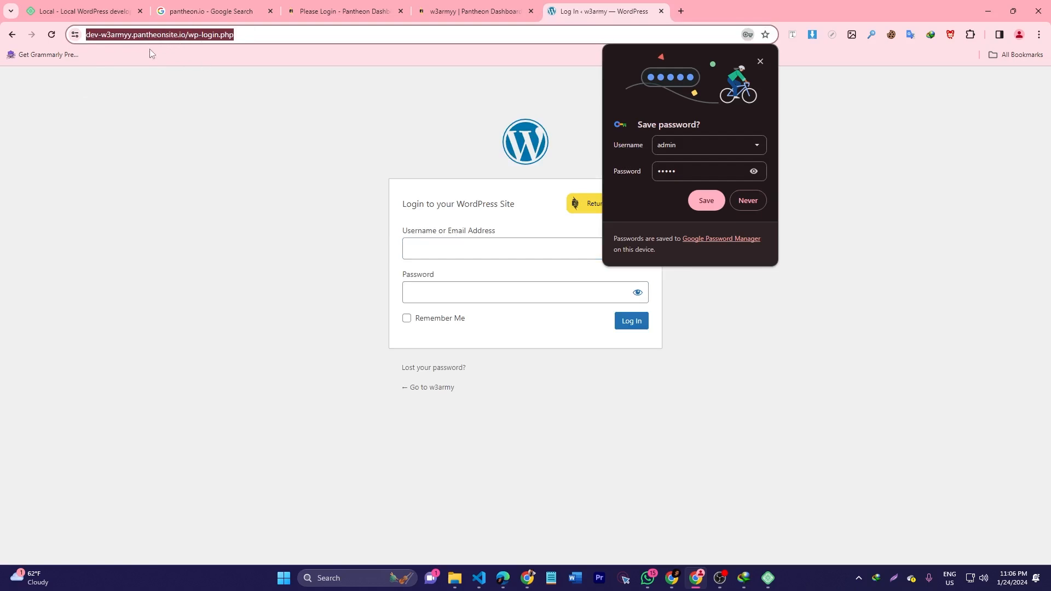
pyautogui.click(1018, 34)
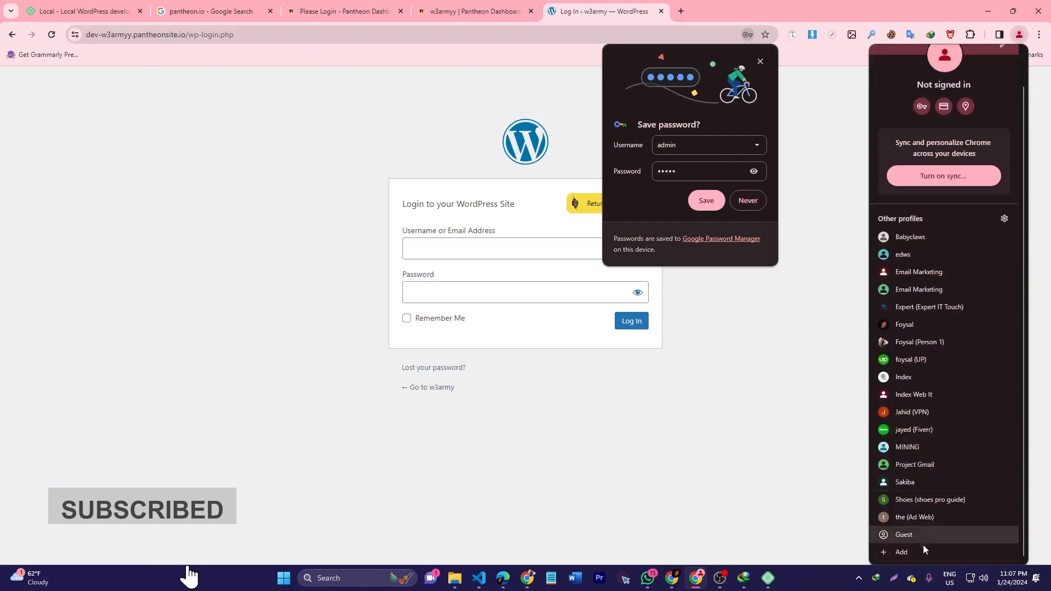
# Step: In a Guest window, load dev-w3armyy.pantheonsite.io/wp-login.php and sign in as admin to the dashboard
pyautogui.click(904, 534)
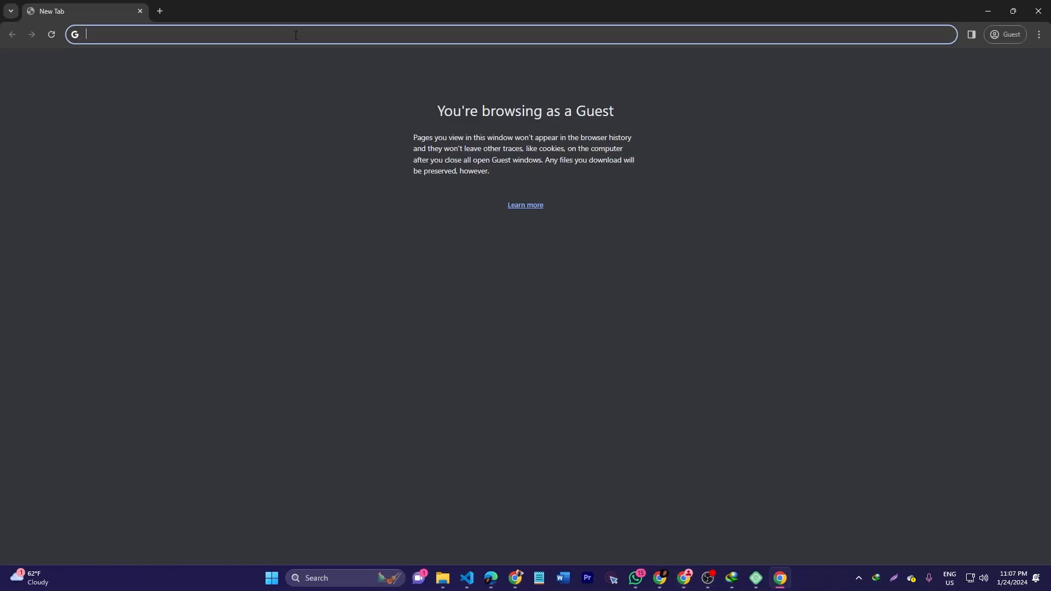
pyautogui.write('dev-w3armyy.pantheonsite.io/wp-login.php')
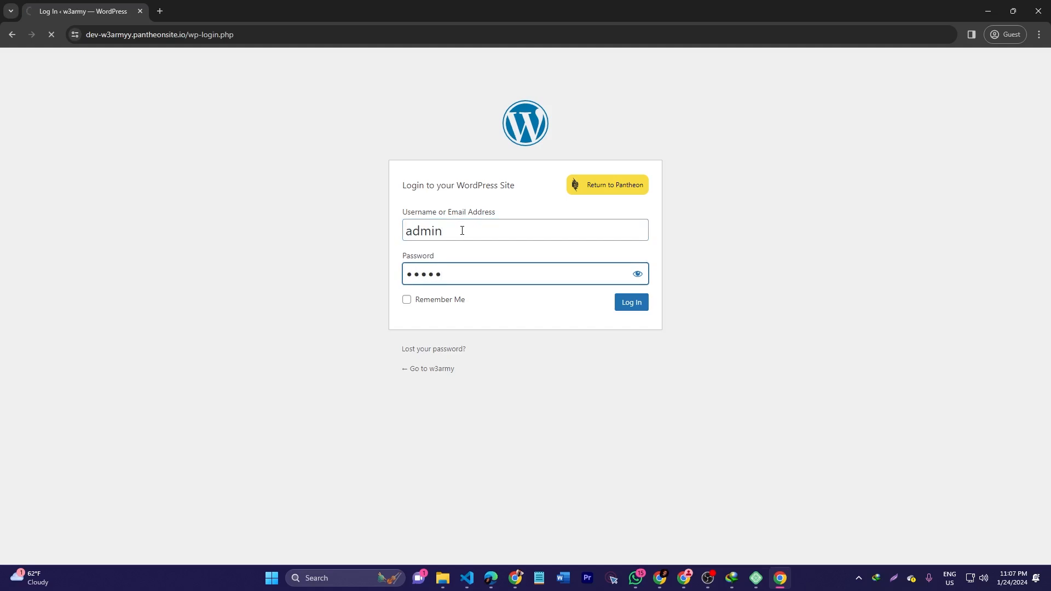
pyautogui.click(629, 302)
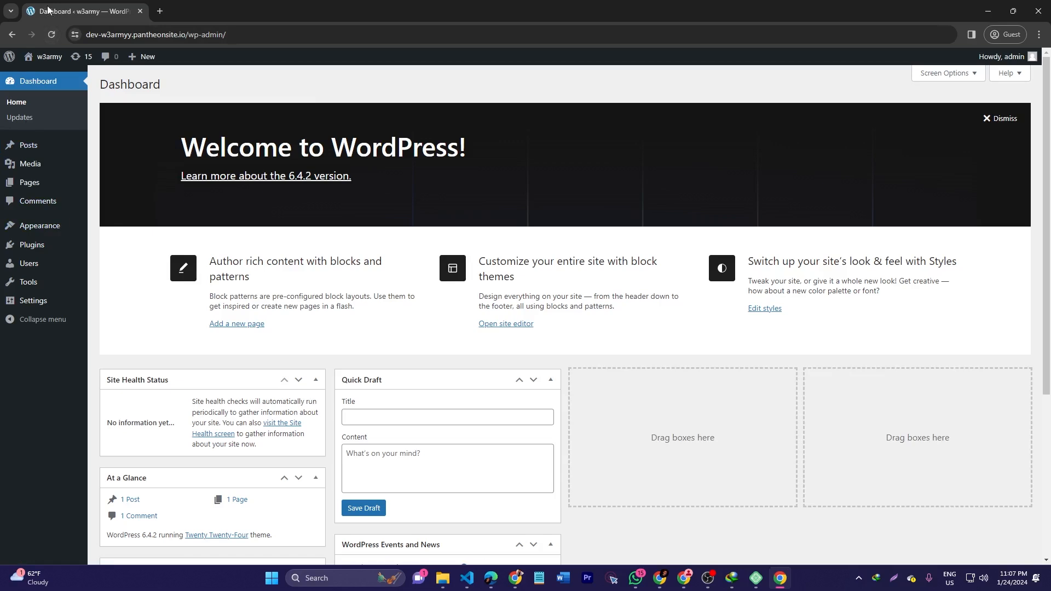
pyautogui.moveTo(32, 204)
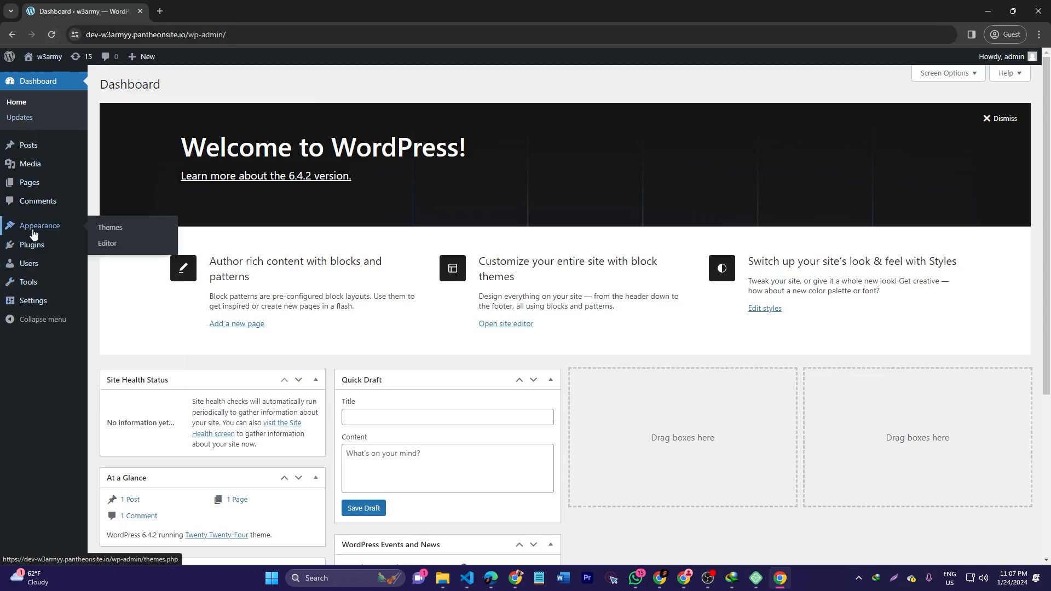
pyautogui.moveTo(29, 183)
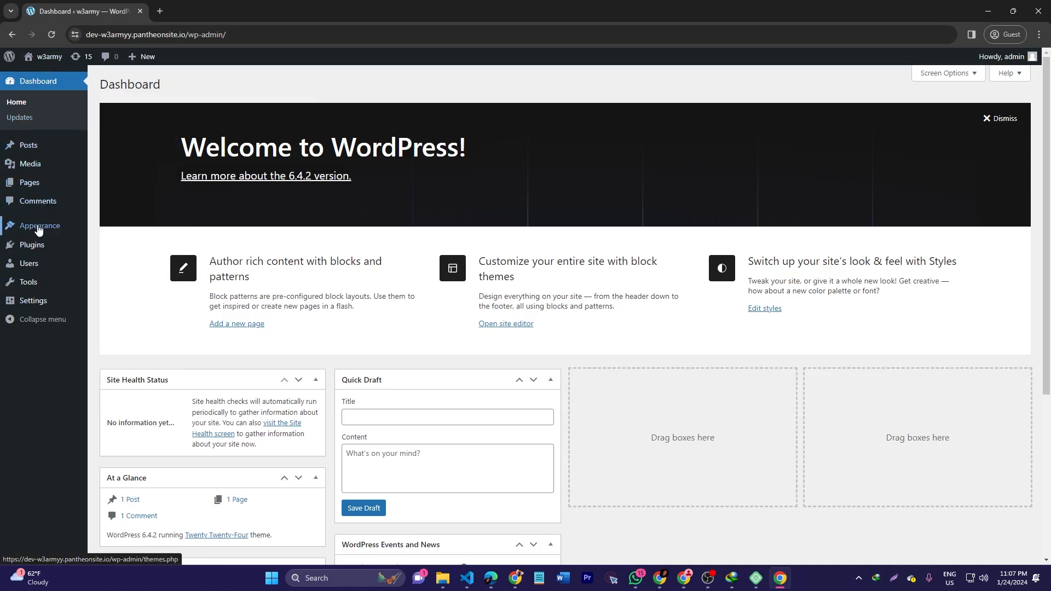
pyautogui.moveTo(32, 244)
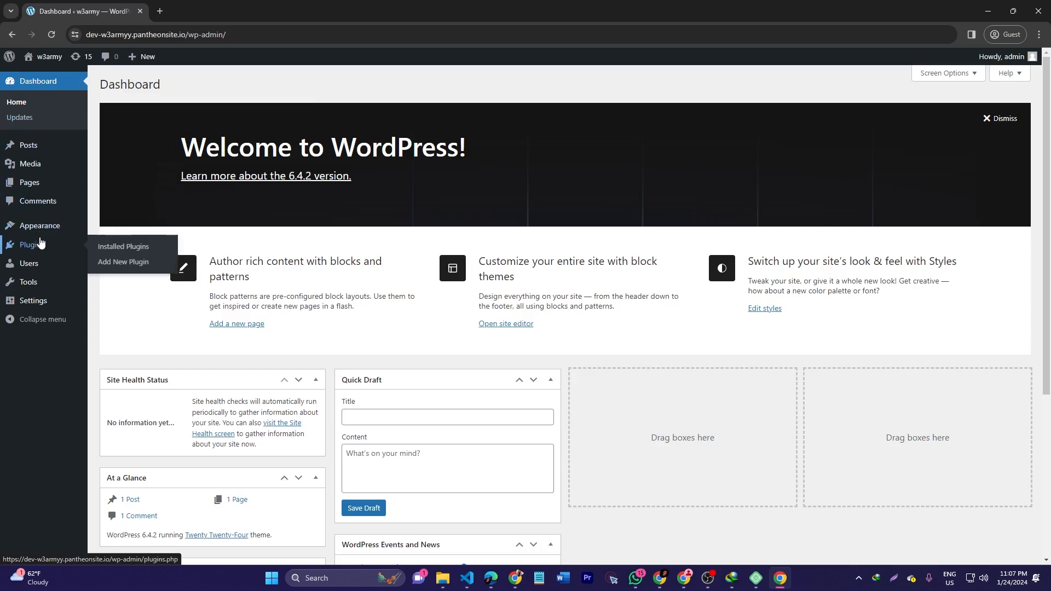
pyautogui.moveTo(29, 263)
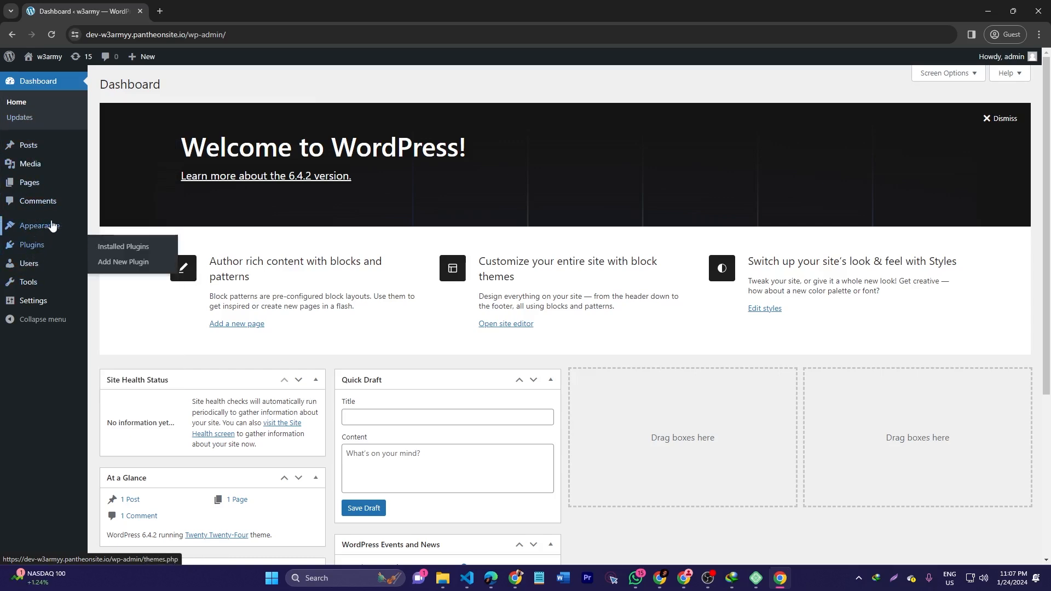
pyautogui.moveTo(28, 182)
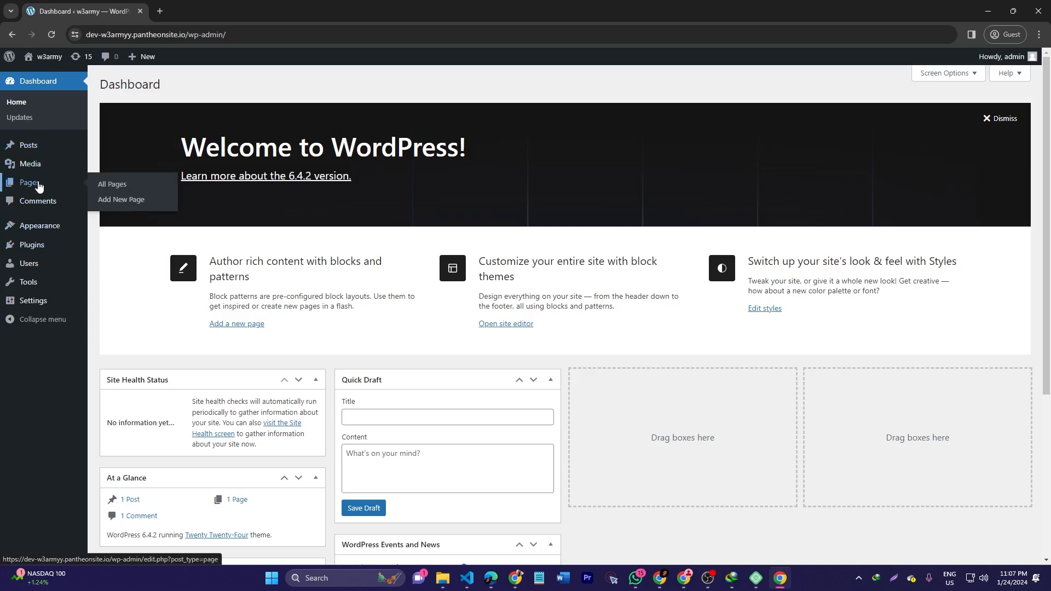
pyautogui.moveTo(31, 186)
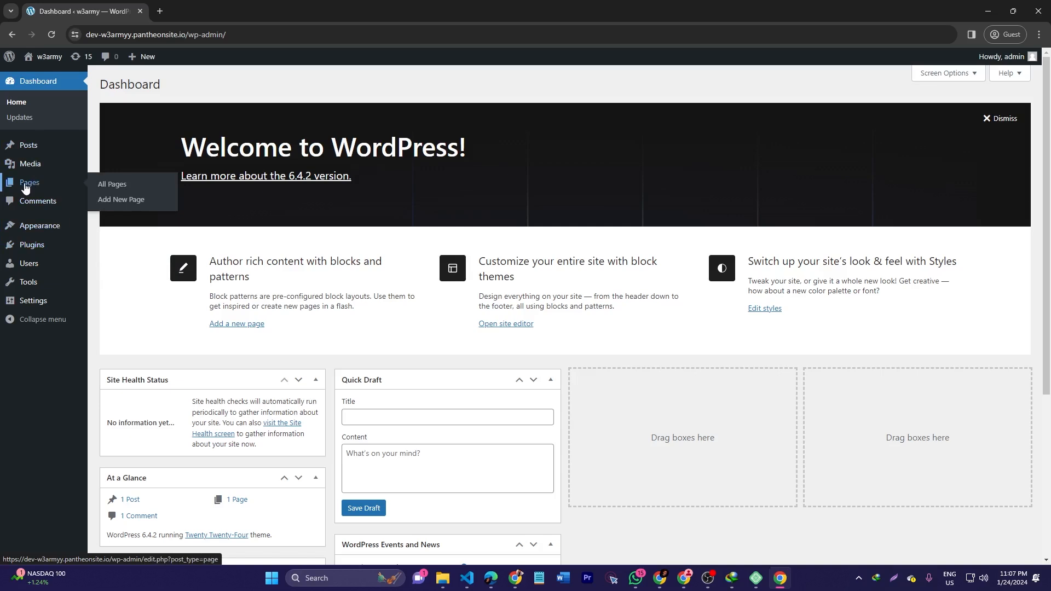
pyautogui.moveTo(42, 368)
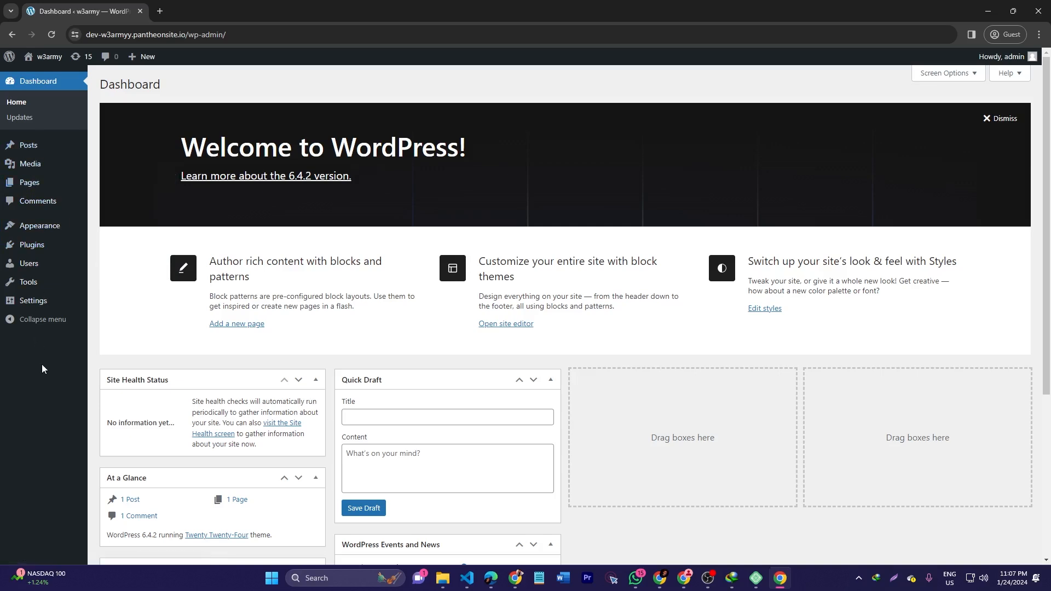
pyautogui.moveTo(32, 245)
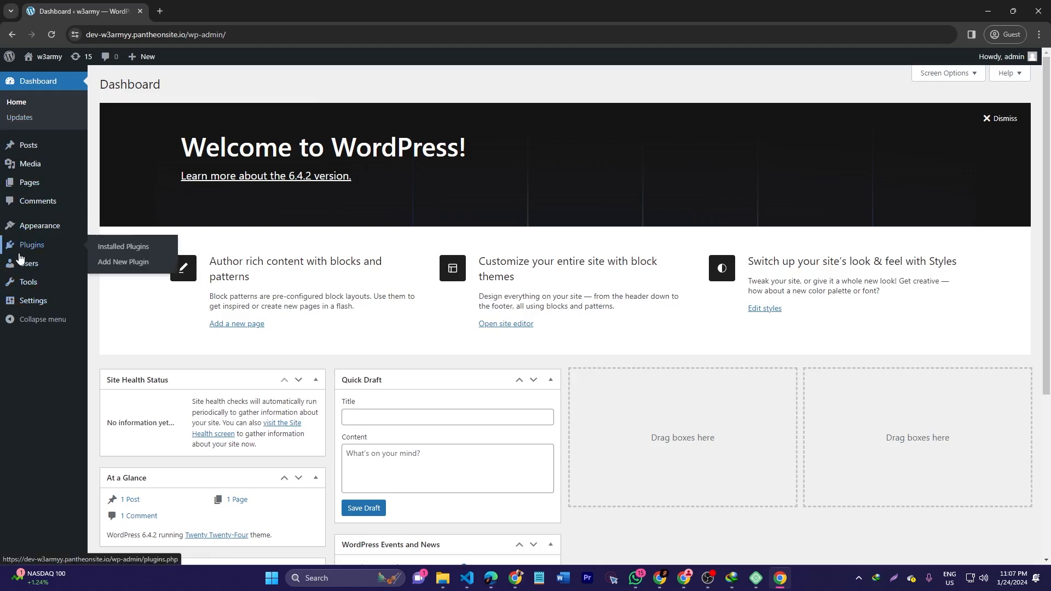